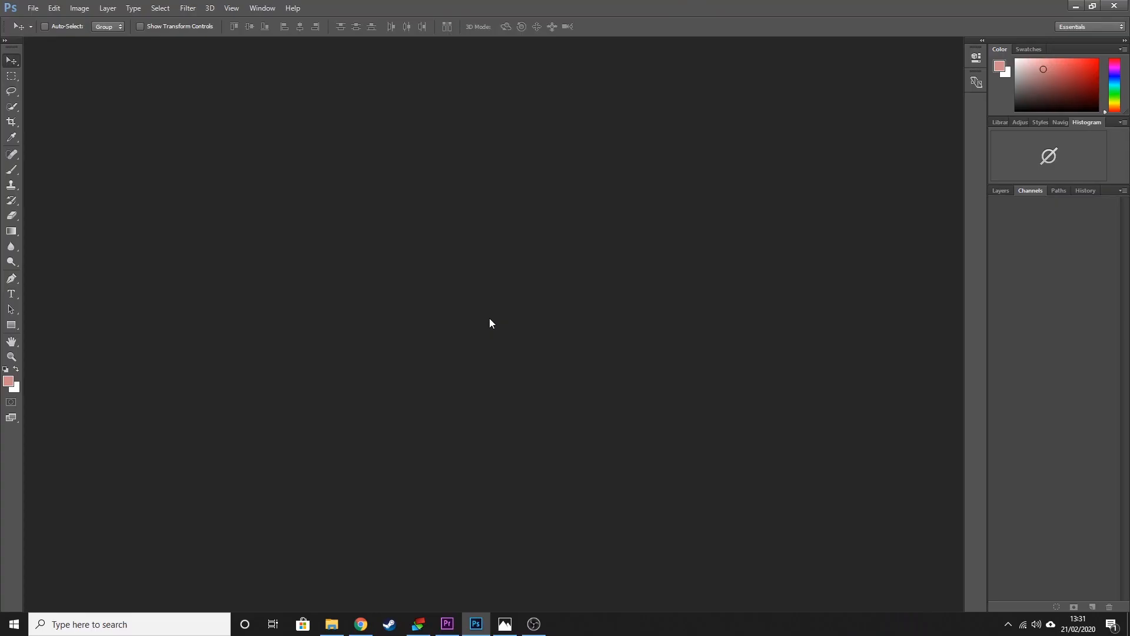
pyautogui.moveTo(454, 289)
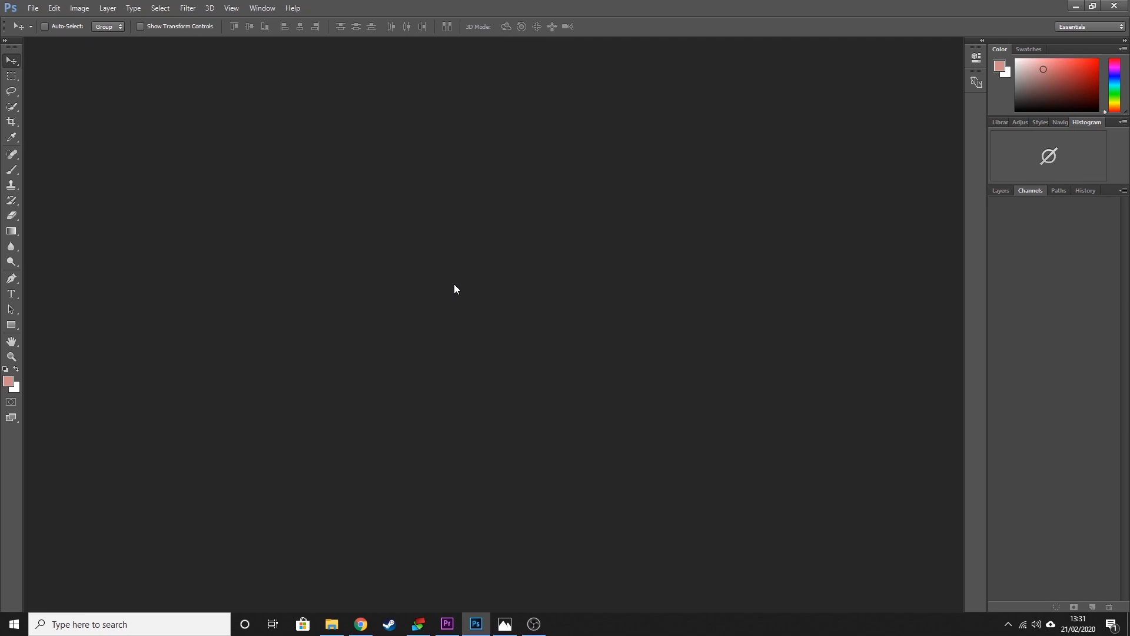
pyautogui.moveTo(543, 570)
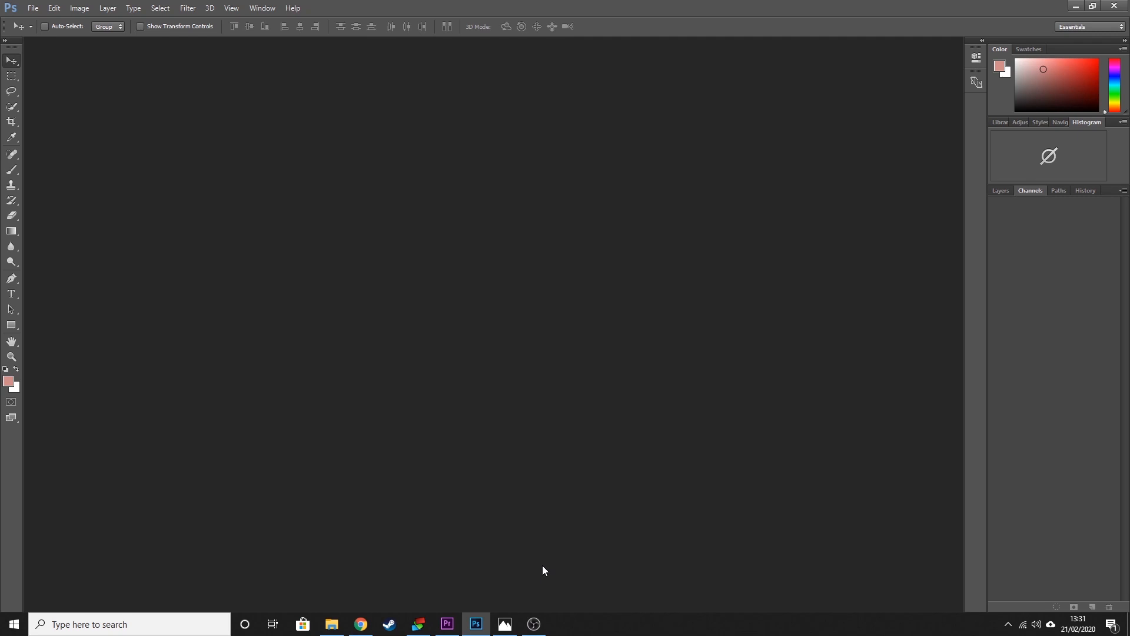
pyautogui.moveTo(489, 556)
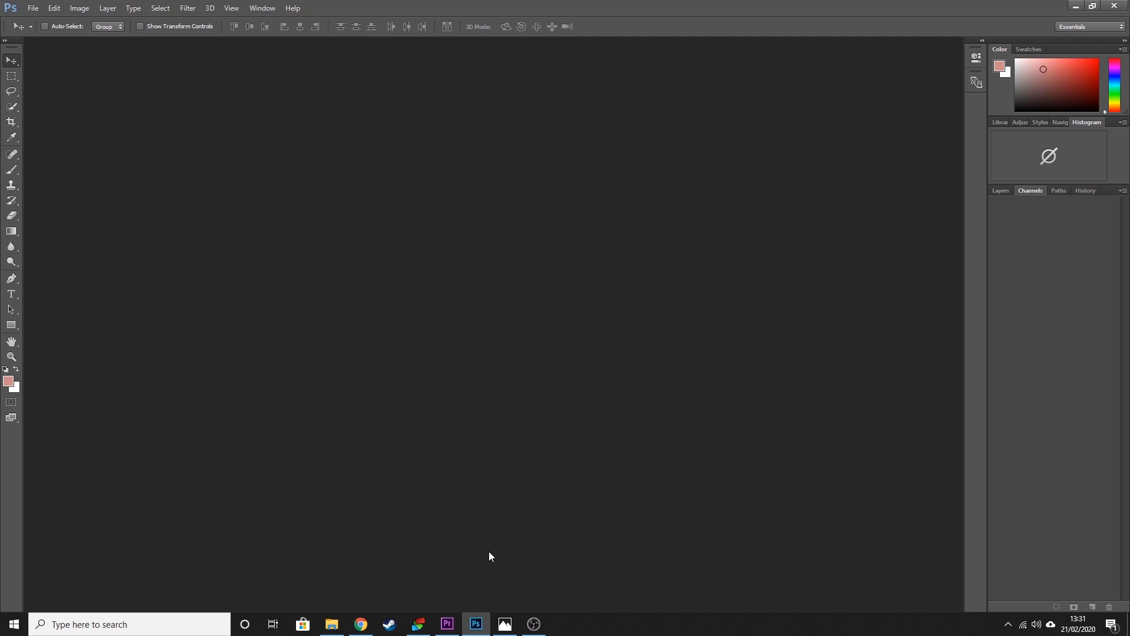
# - View the finished, cropped Orion Nebula JPEG in the Photos viewer
pyautogui.click(504, 624)
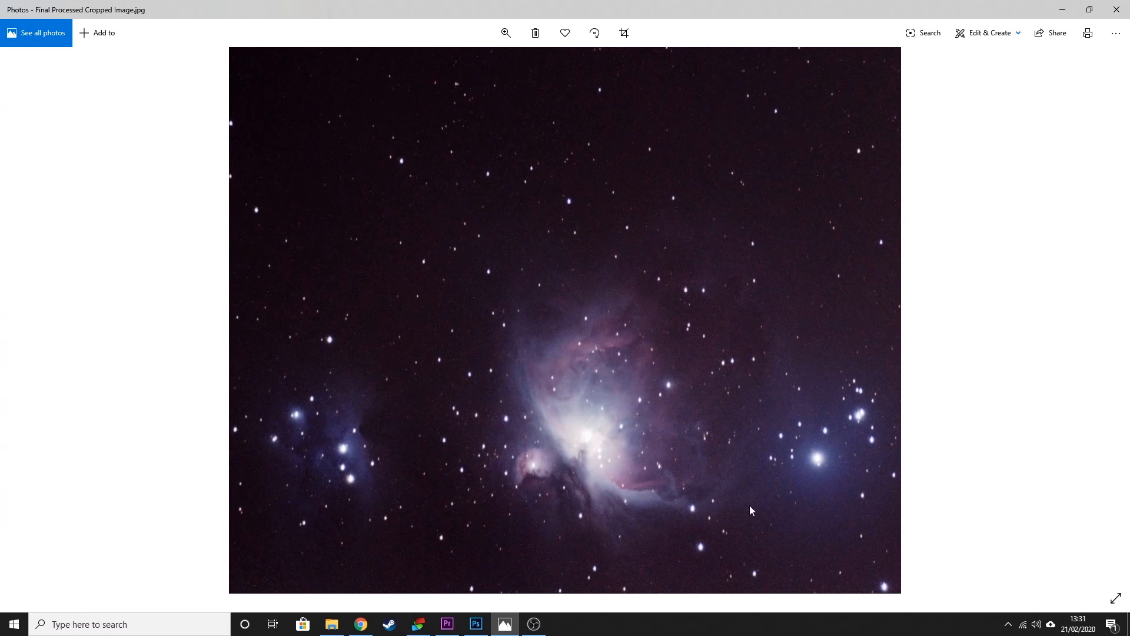
pyautogui.moveTo(824, 351)
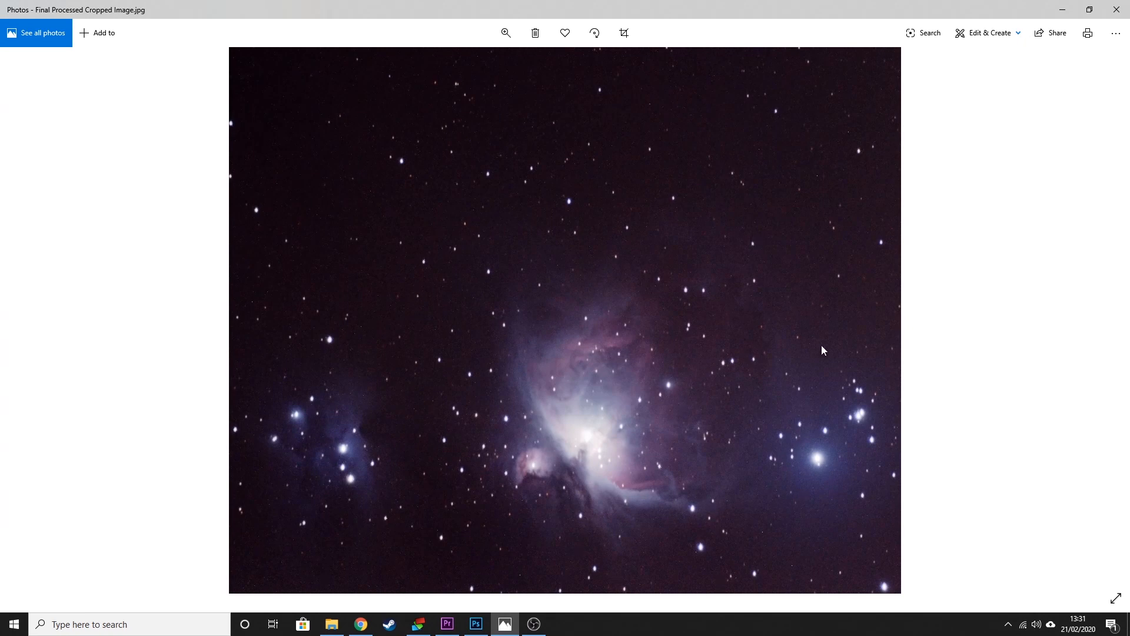
pyautogui.moveTo(437, 576)
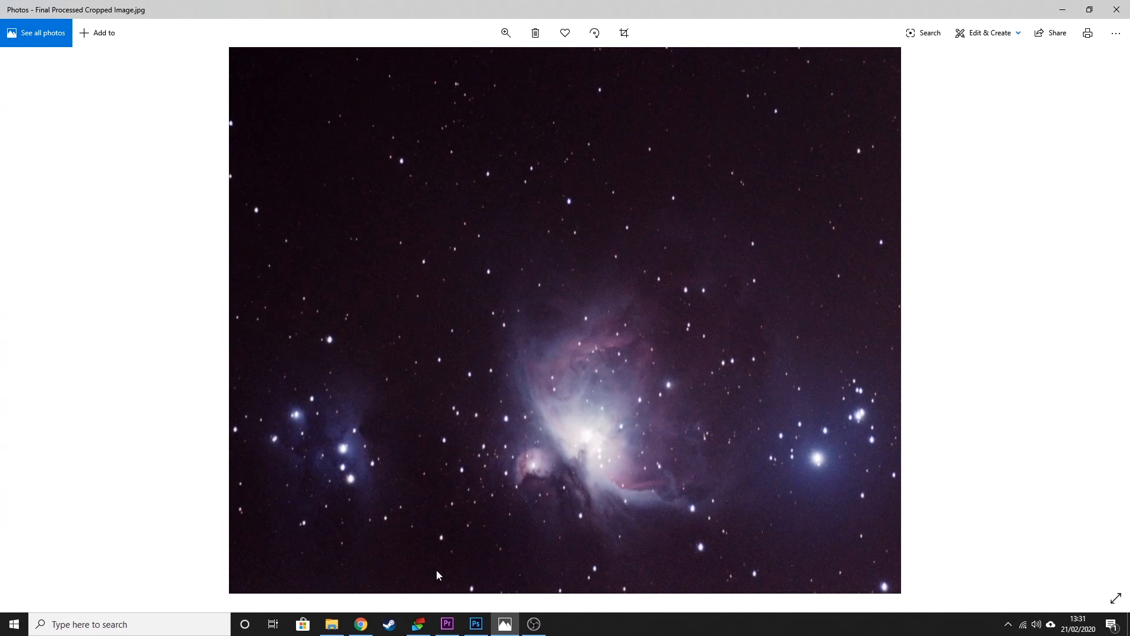
pyautogui.moveTo(595, 348)
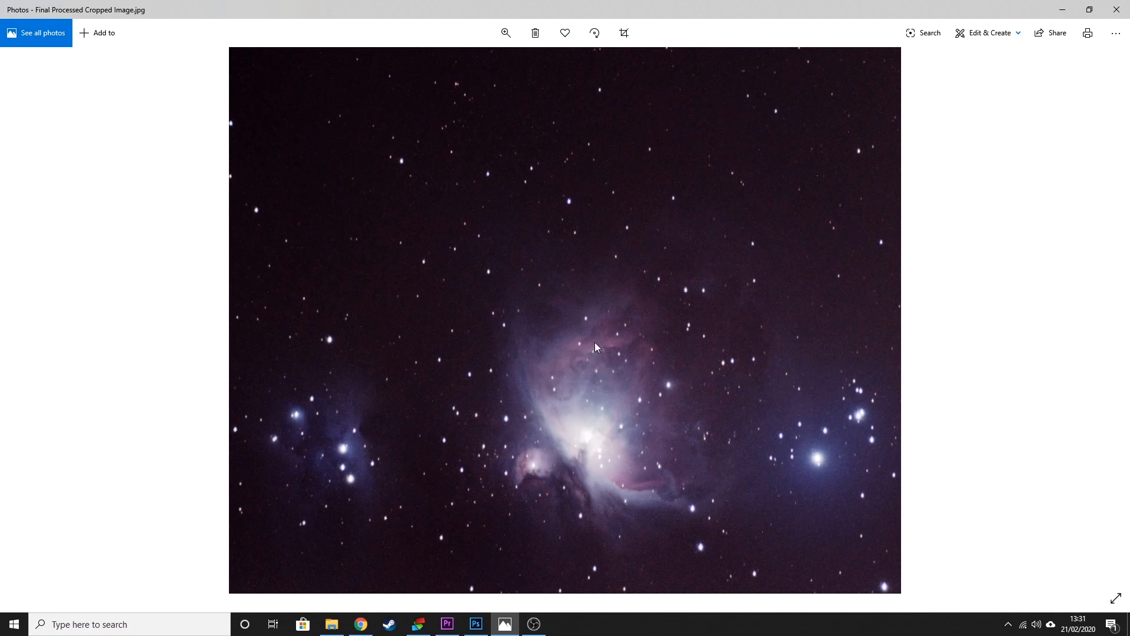
pyautogui.moveTo(642, 385)
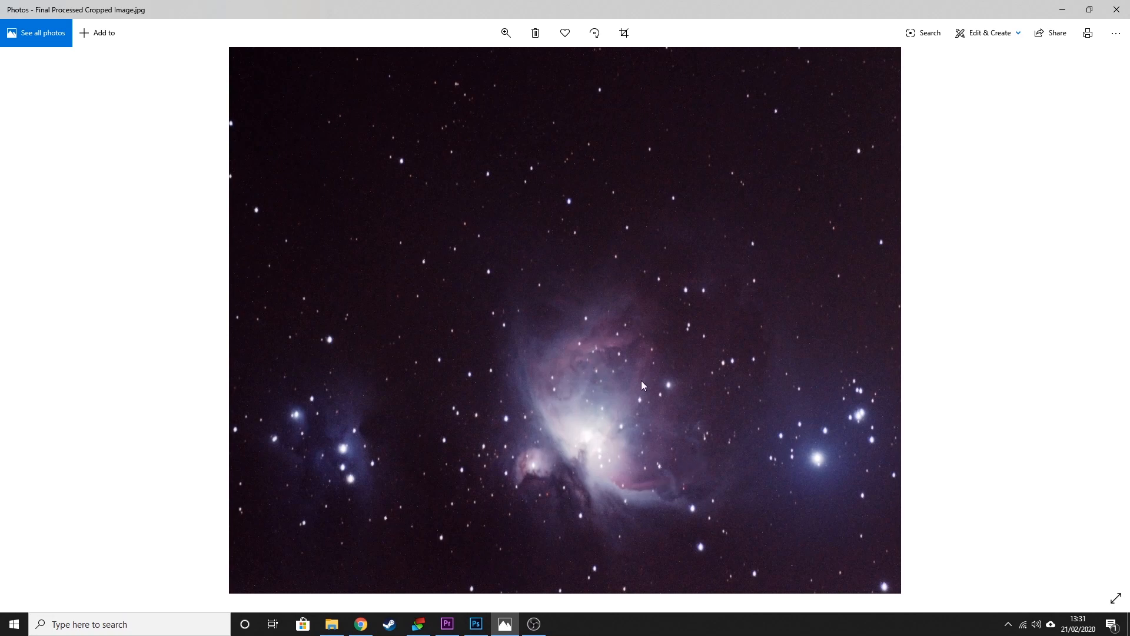
pyautogui.moveTo(649, 488)
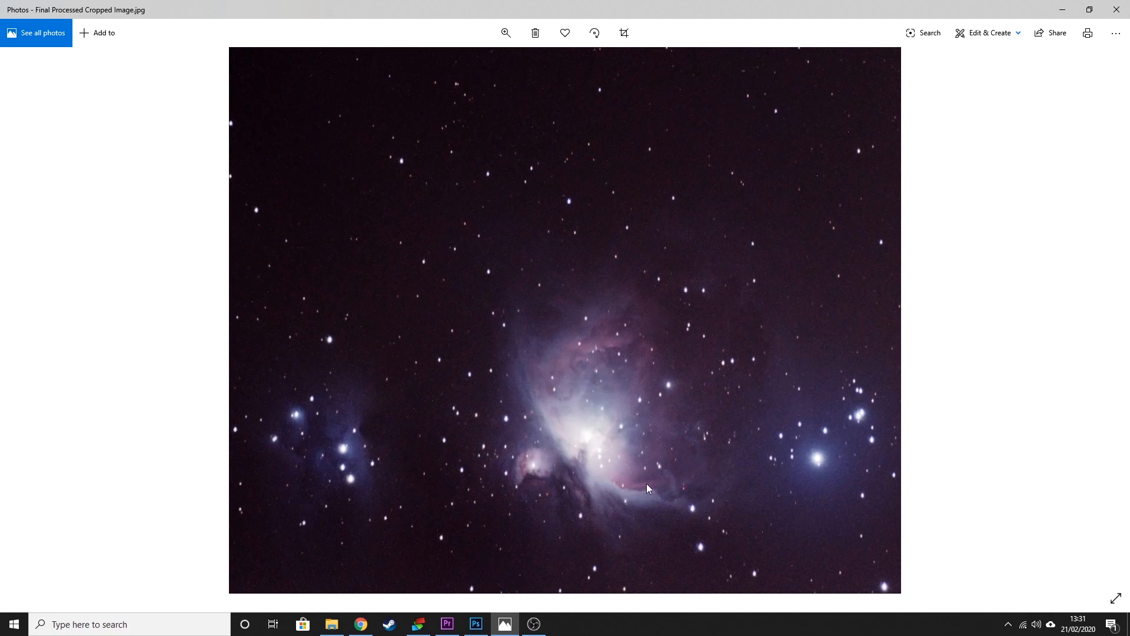
pyautogui.moveTo(393, 565)
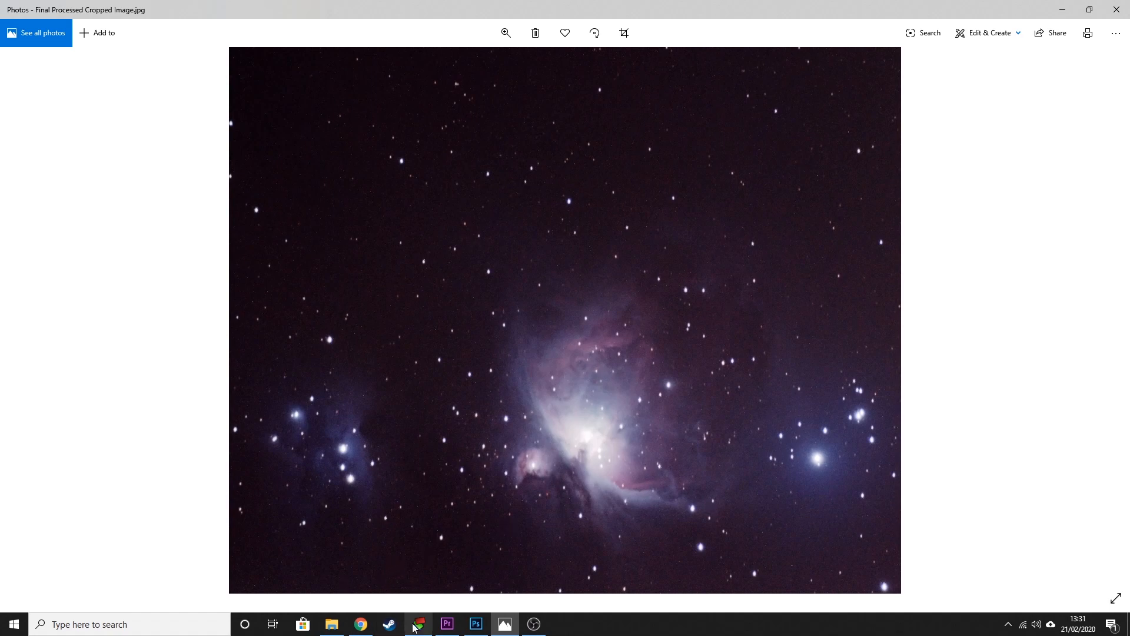
# - Open Autosave.tif from the 20-02-20 folder, briefly comparing with the Photos result
pyautogui.click(476, 628)
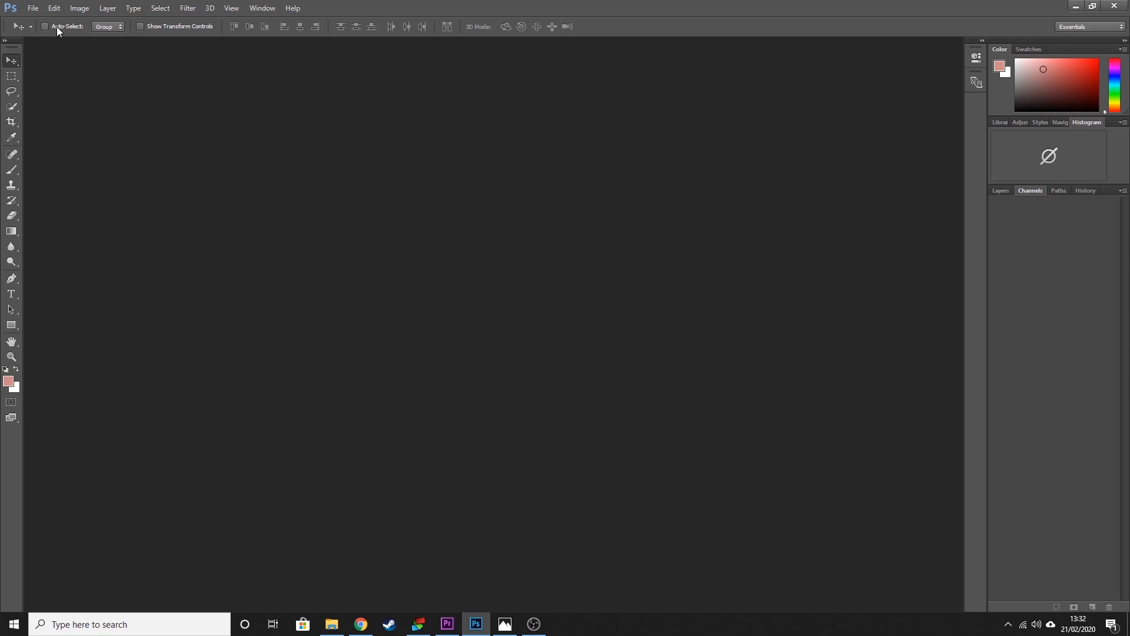
pyautogui.click(33, 8)
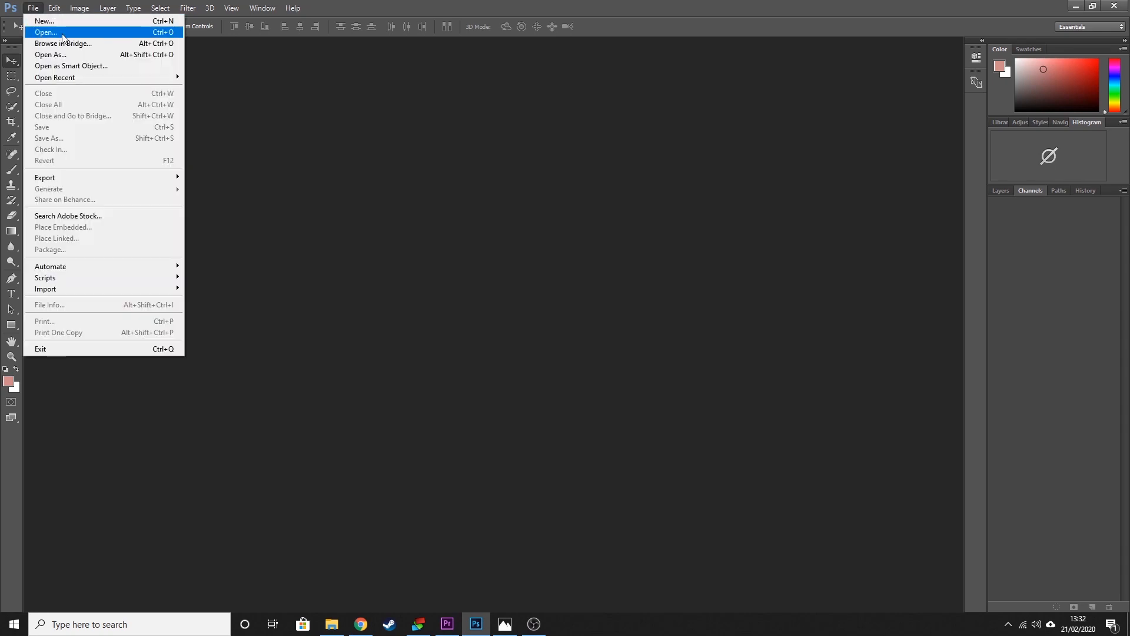
pyautogui.click(45, 32)
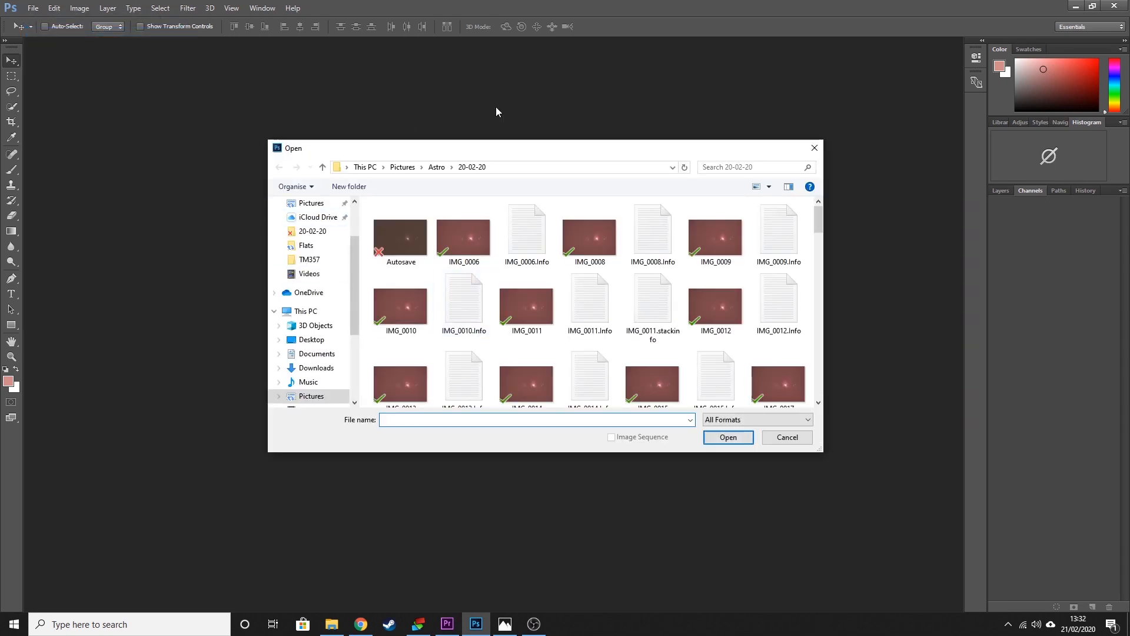
pyautogui.click(400, 238)
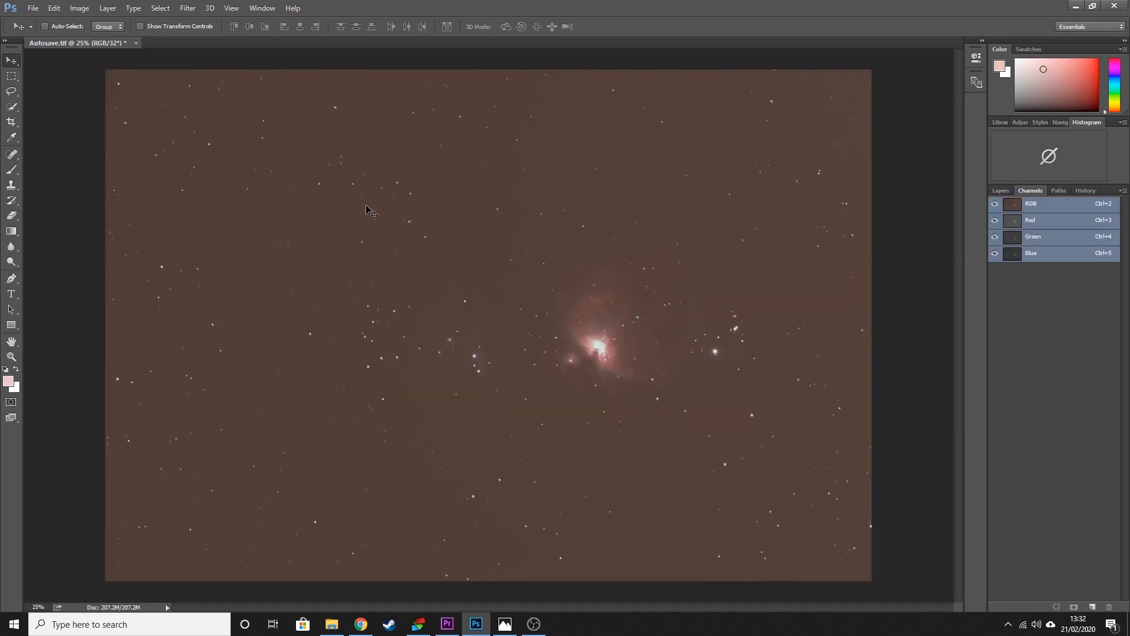
pyautogui.moveTo(635, 371)
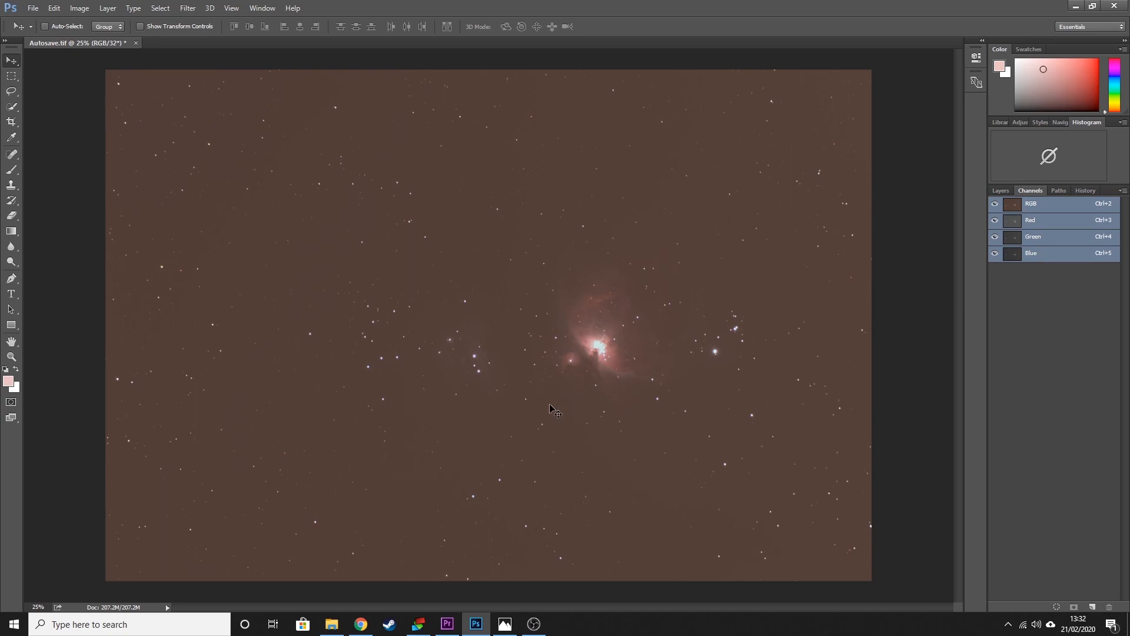
pyautogui.click(505, 624)
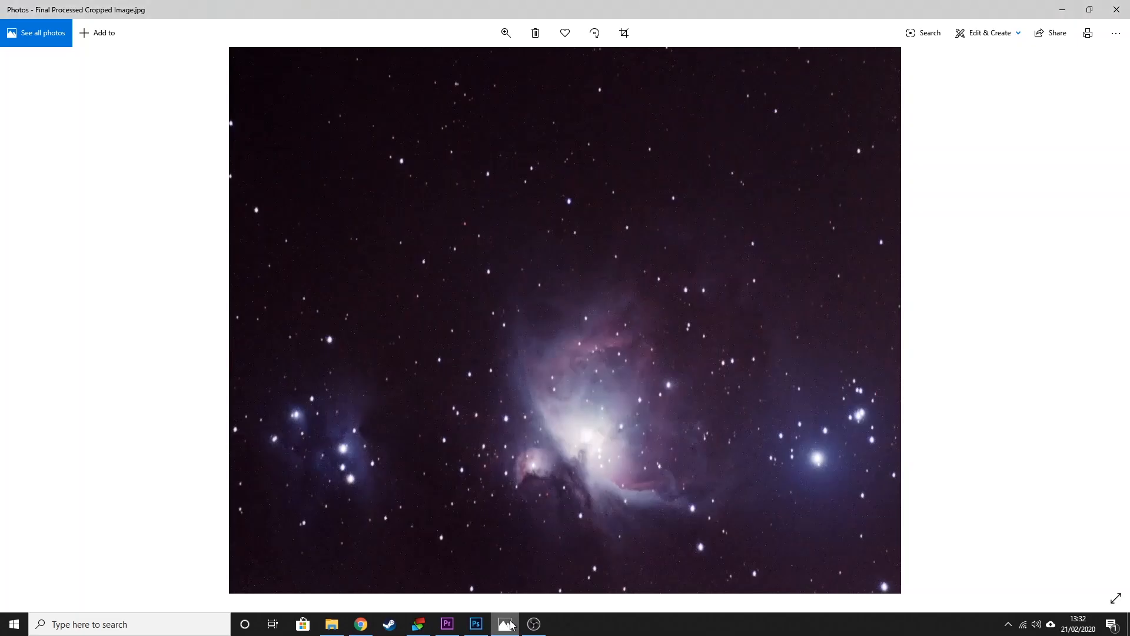
pyautogui.click(475, 624)
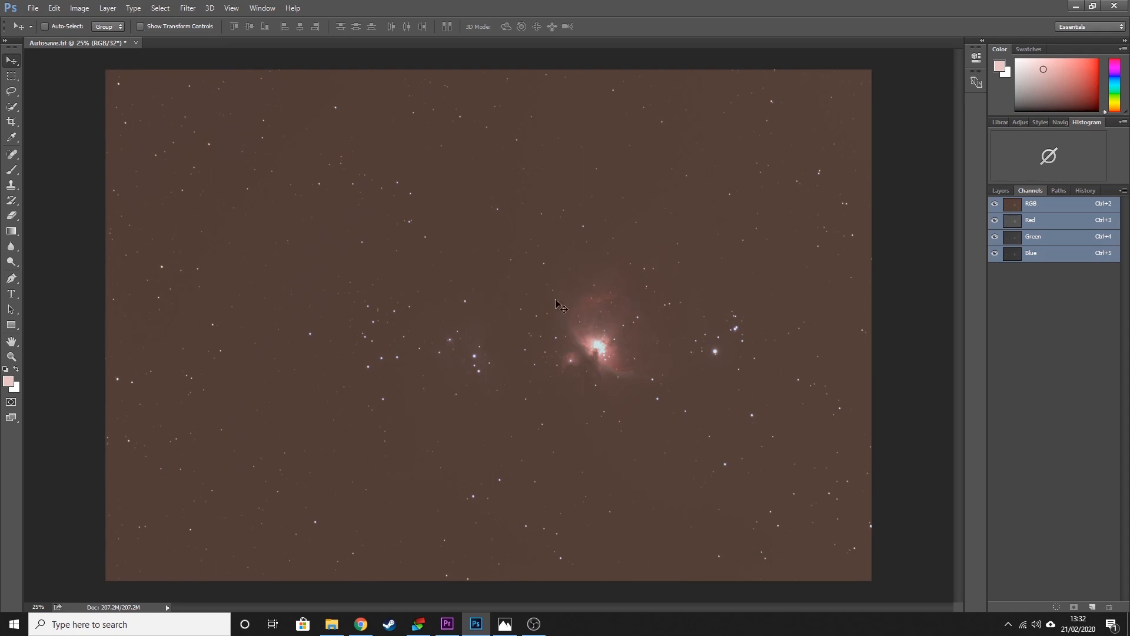
pyautogui.moveTo(24, 90)
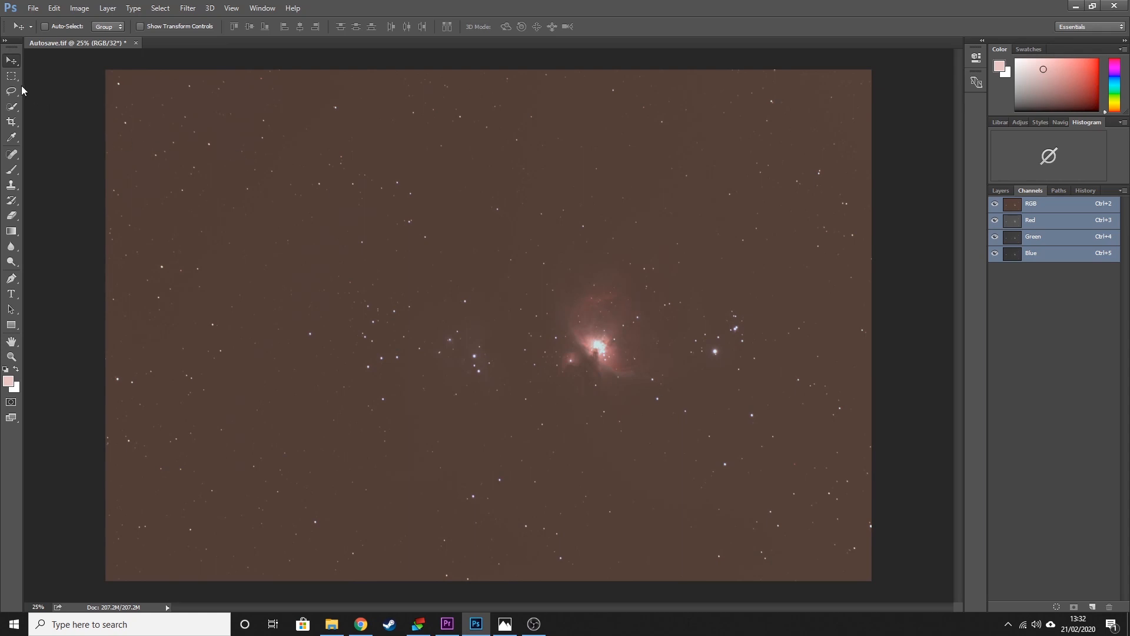
# - Crop the image to a rectangular marquee inside its dark edges, then select the Move tool
pyautogui.click(12, 76)
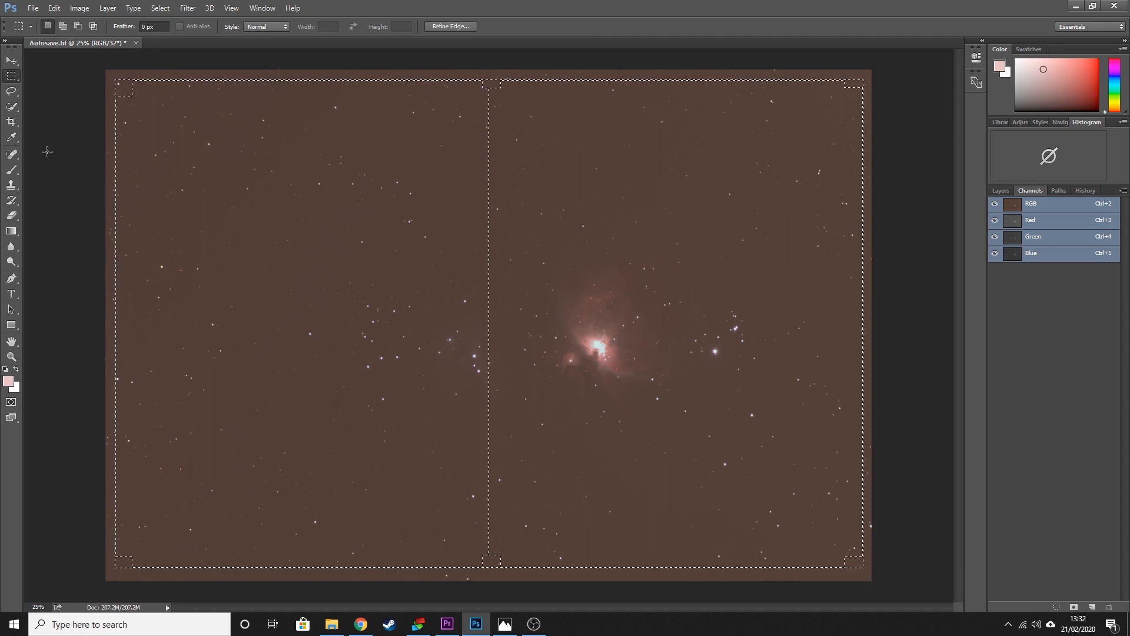
pyautogui.click(12, 122)
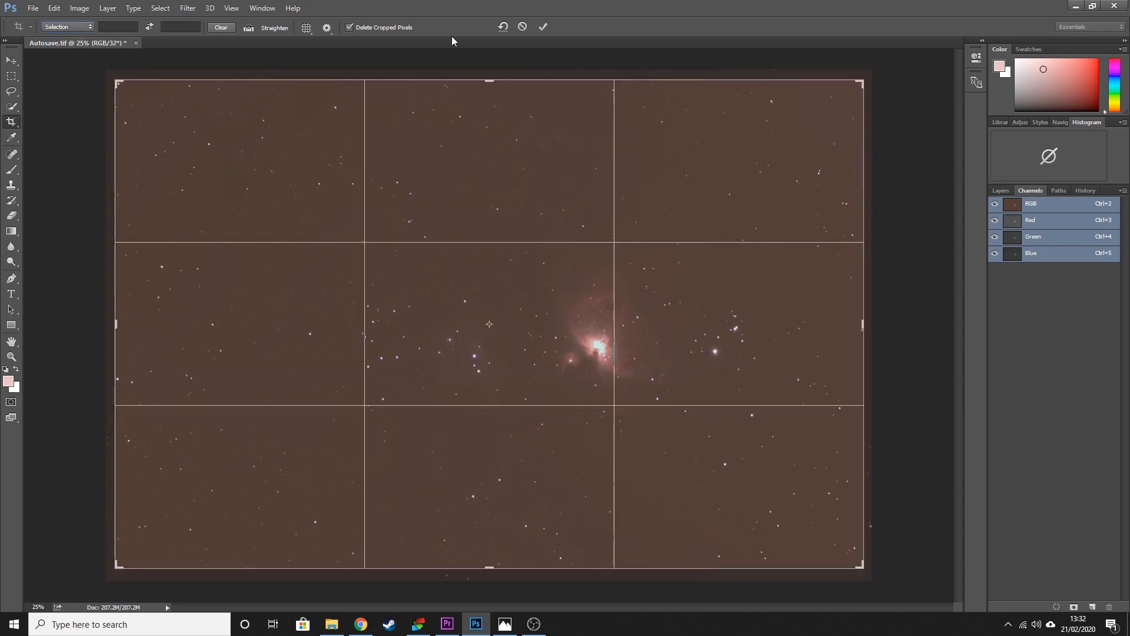
pyautogui.click(543, 27)
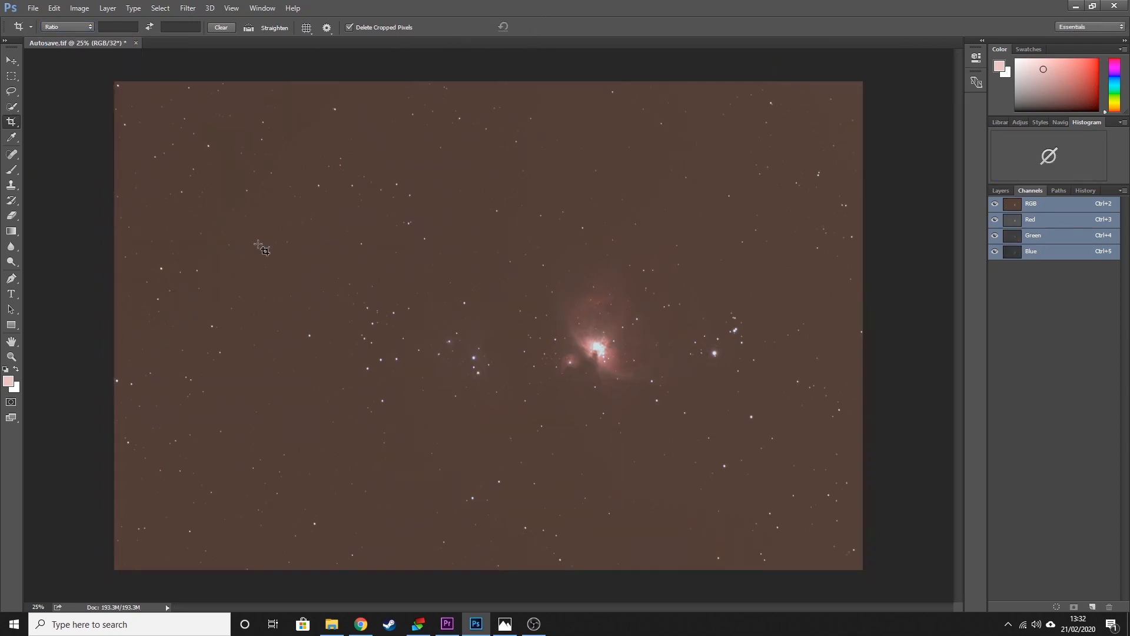
pyautogui.click(11, 61)
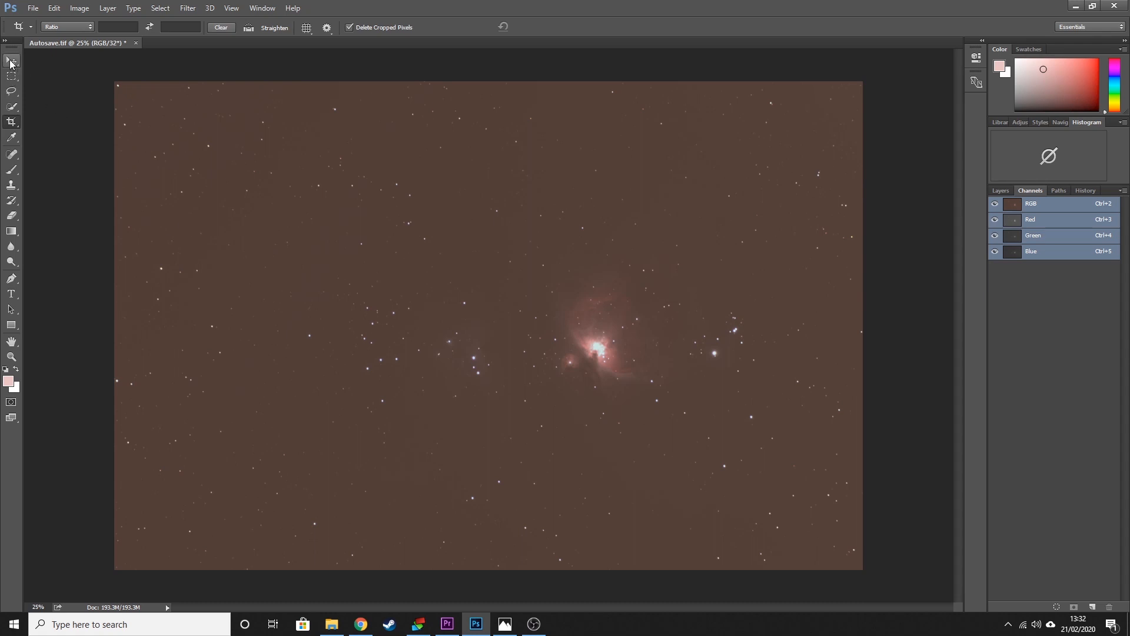
pyautogui.click(10, 61)
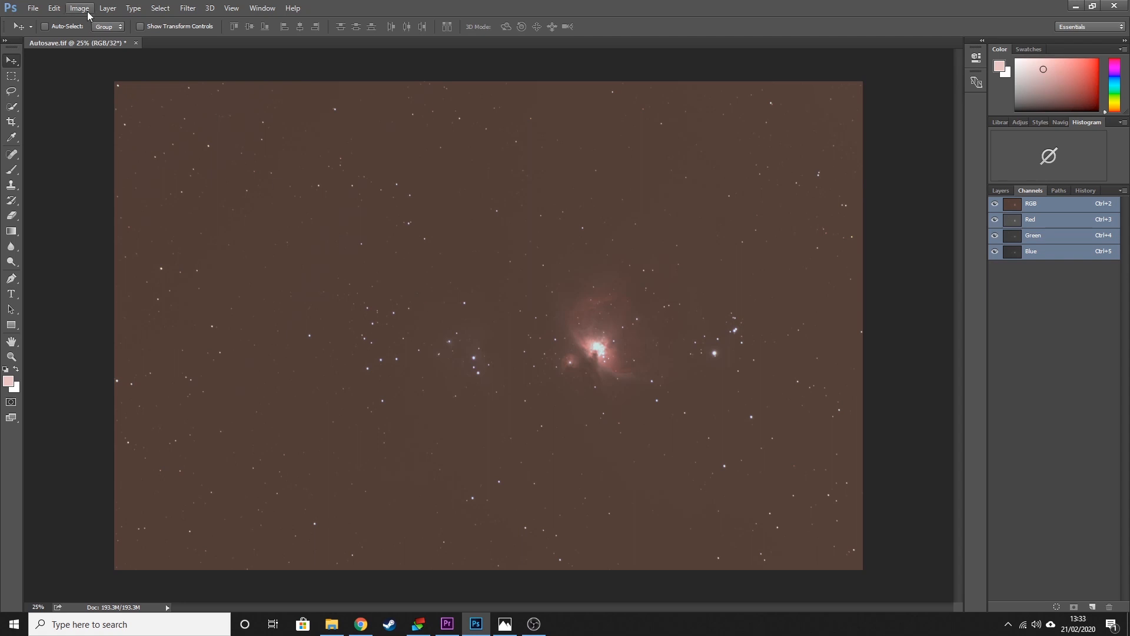
# - Apply Levels with RGB input black point 8 and white point 223
pyautogui.click(79, 8)
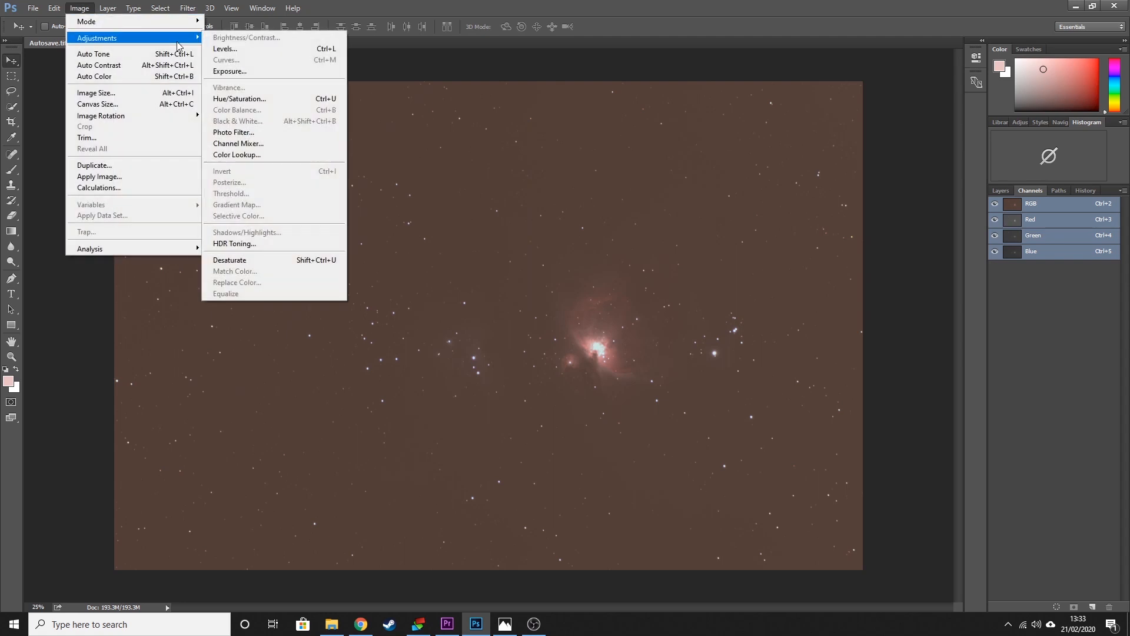
pyautogui.moveTo(231, 48)
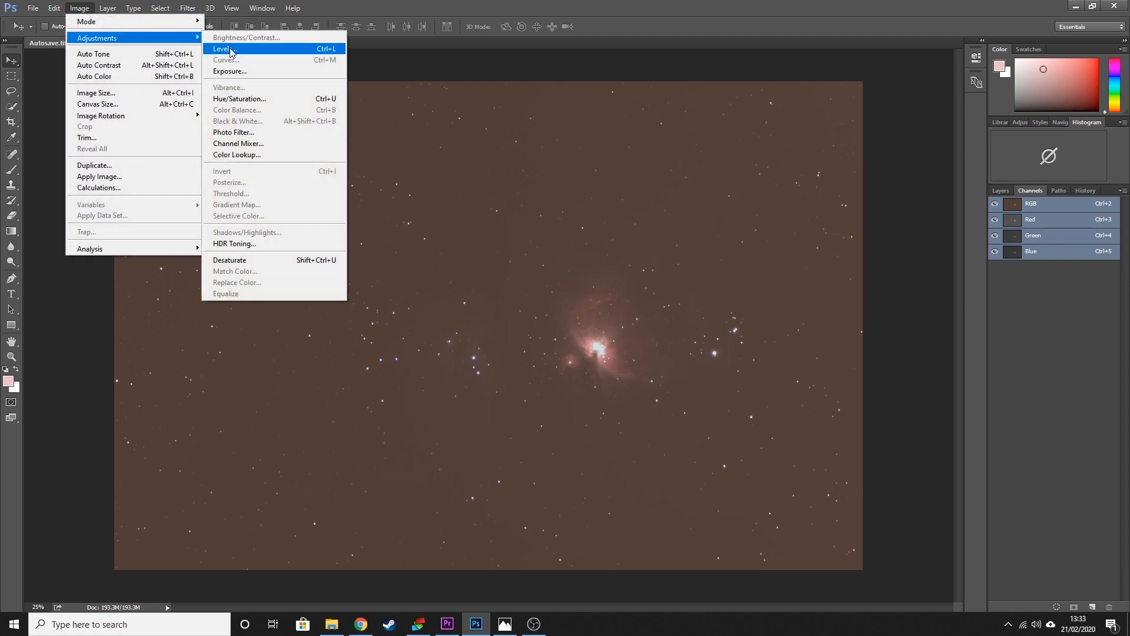
pyautogui.click(222, 48)
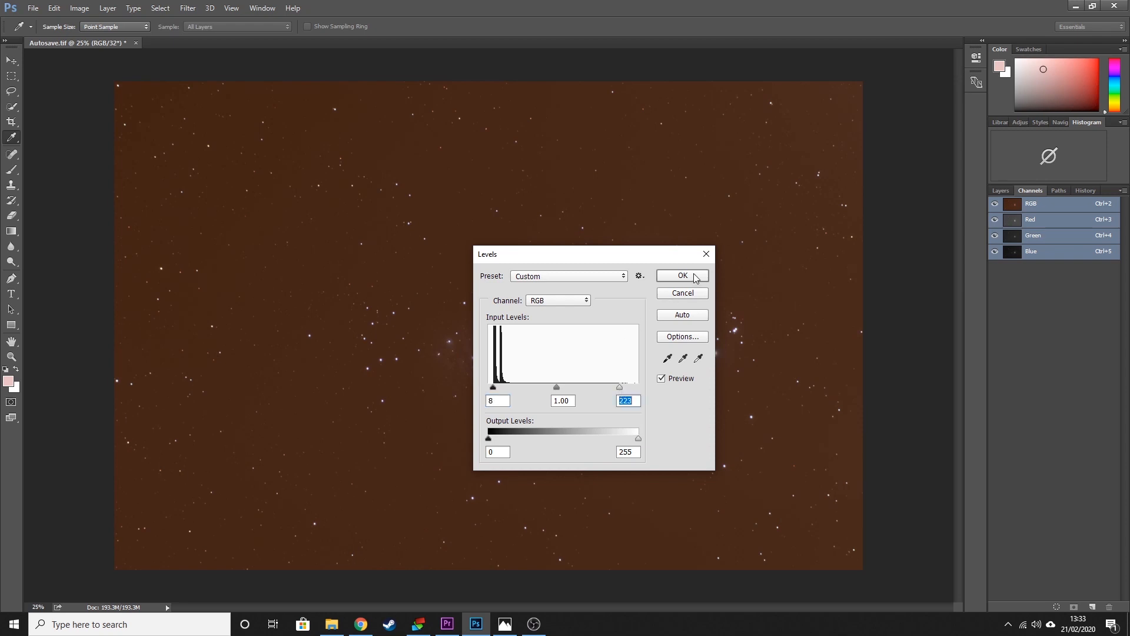
pyautogui.click(681, 275)
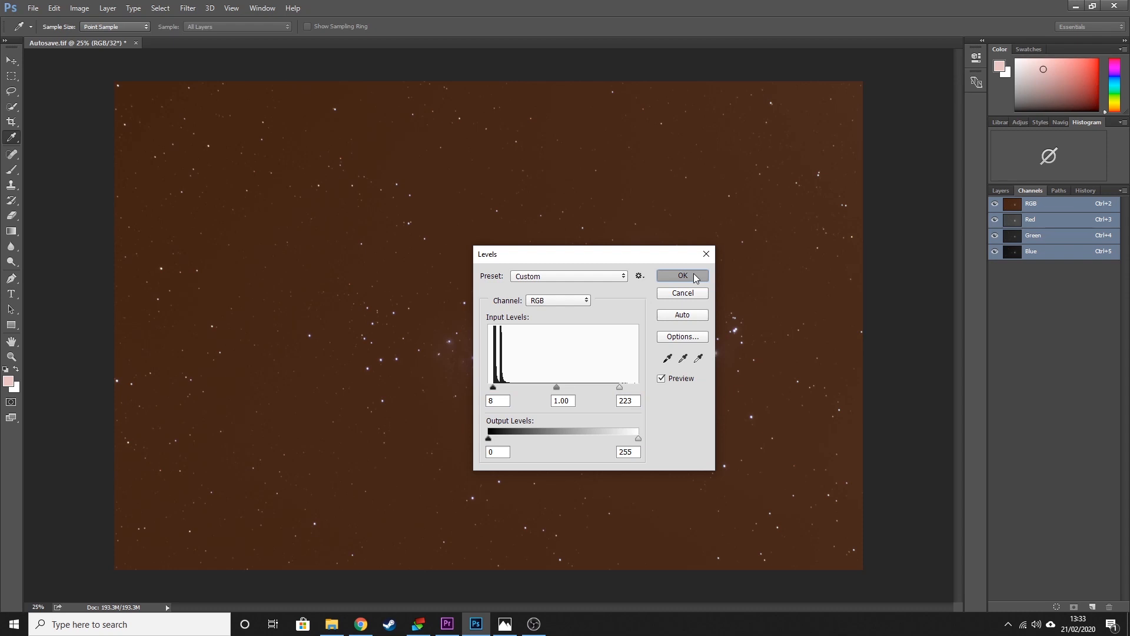
pyautogui.click(680, 275)
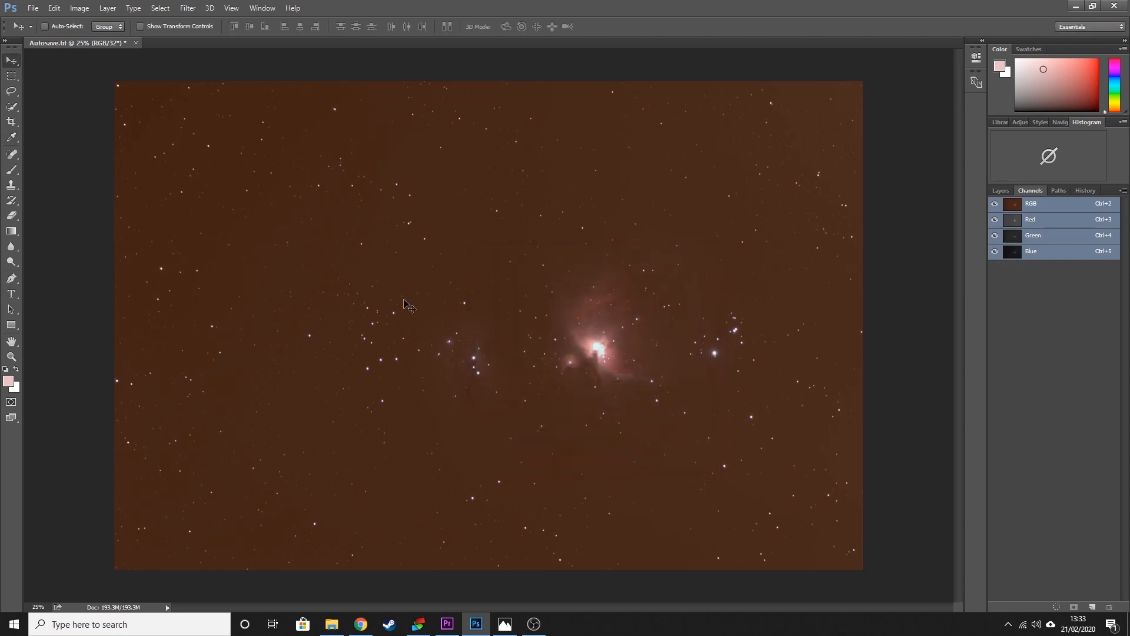
# - Convert the image to 16 Bits/Channel using Exposure and Gamma HDR toning
pyautogui.click(80, 8)
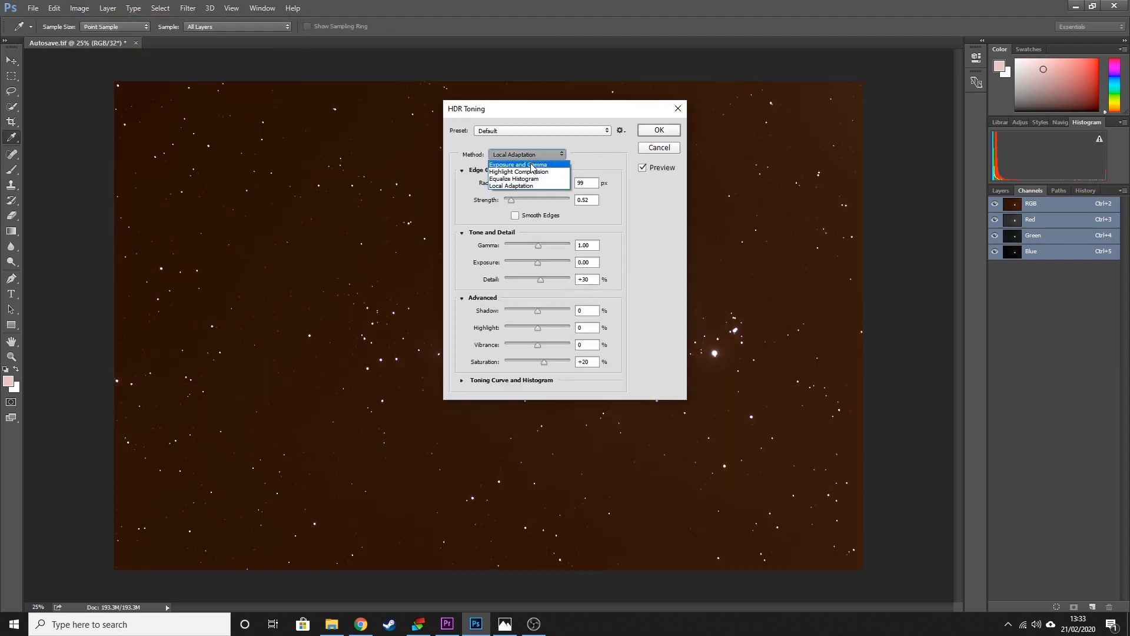
pyautogui.click(657, 129)
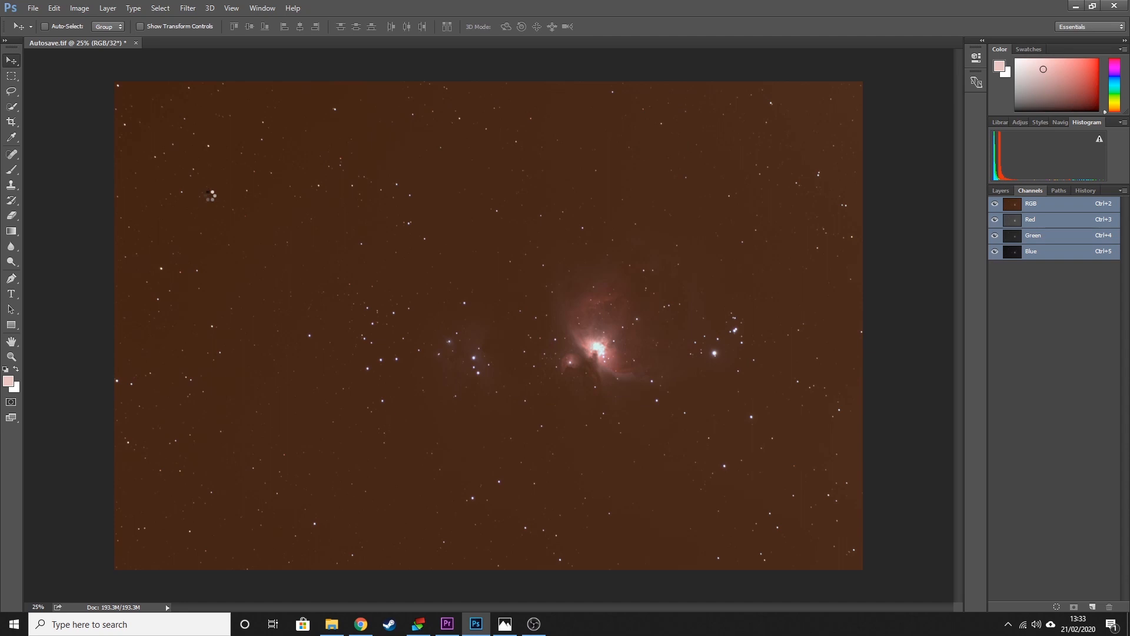
pyautogui.click(79, 7)
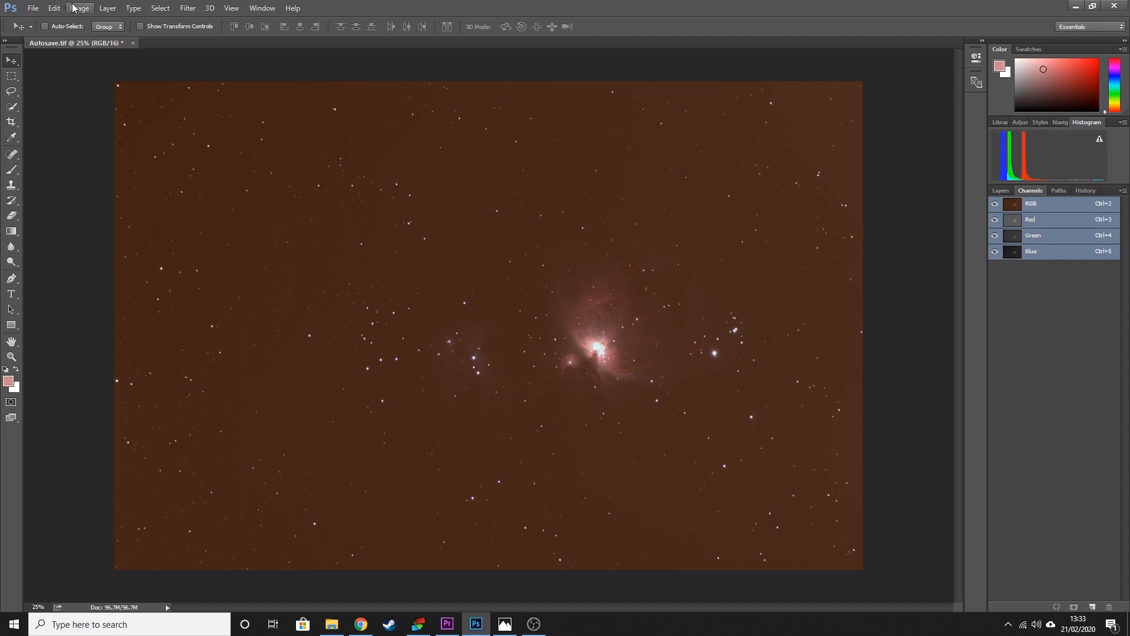
# - Clip the Red channel in Levels with input values 63 and 231
pyautogui.click(80, 7)
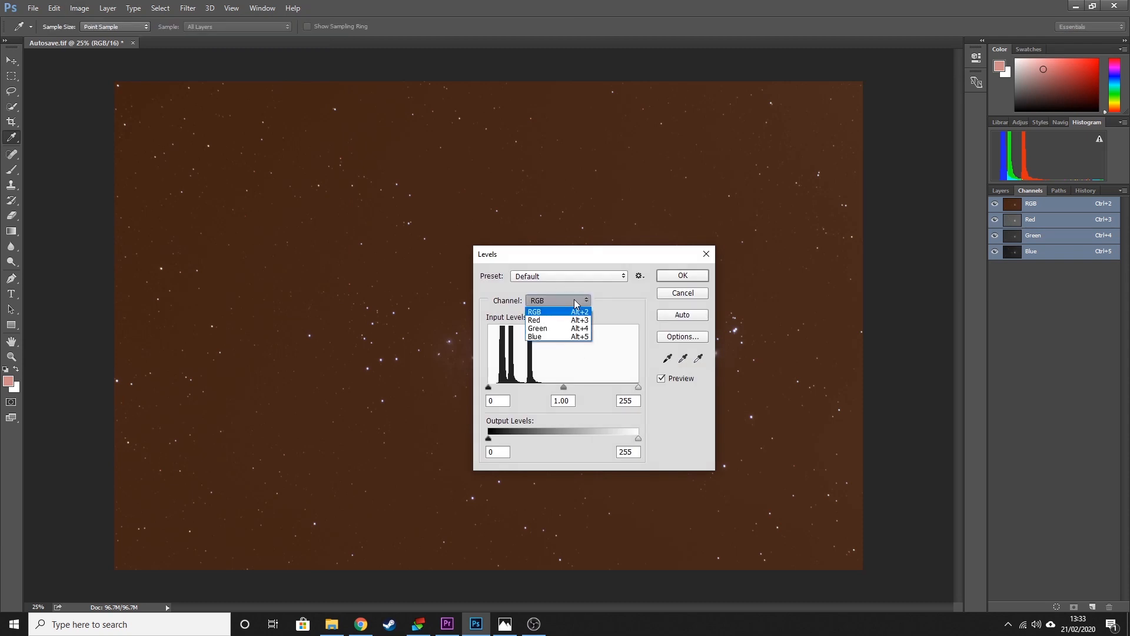
pyautogui.click(535, 319)
pyautogui.write('231')
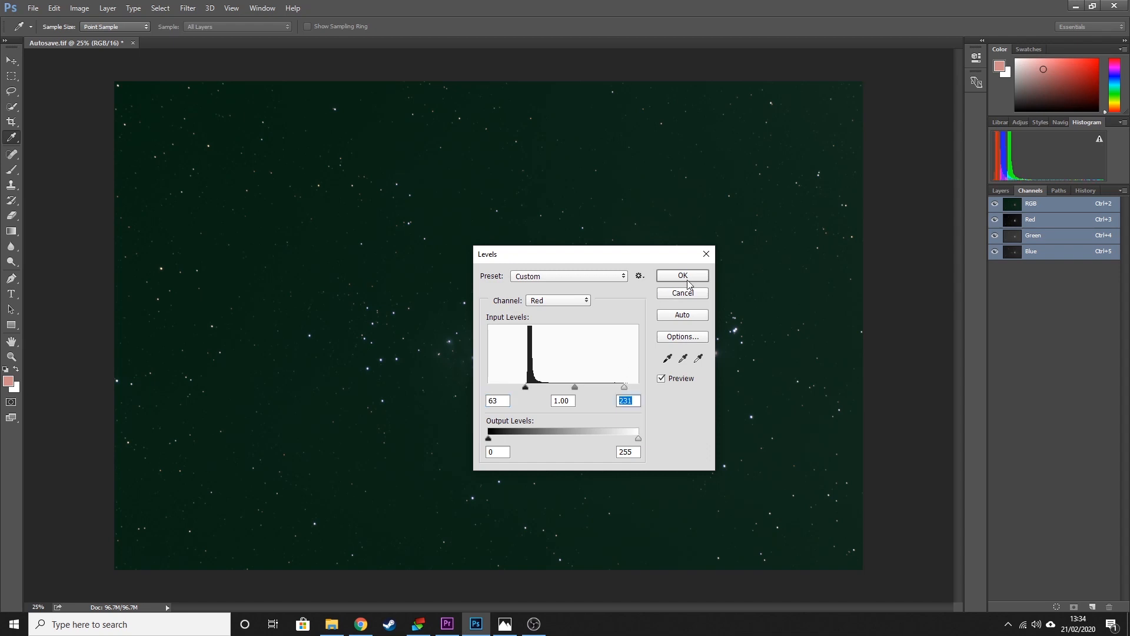
pyautogui.click(80, 8)
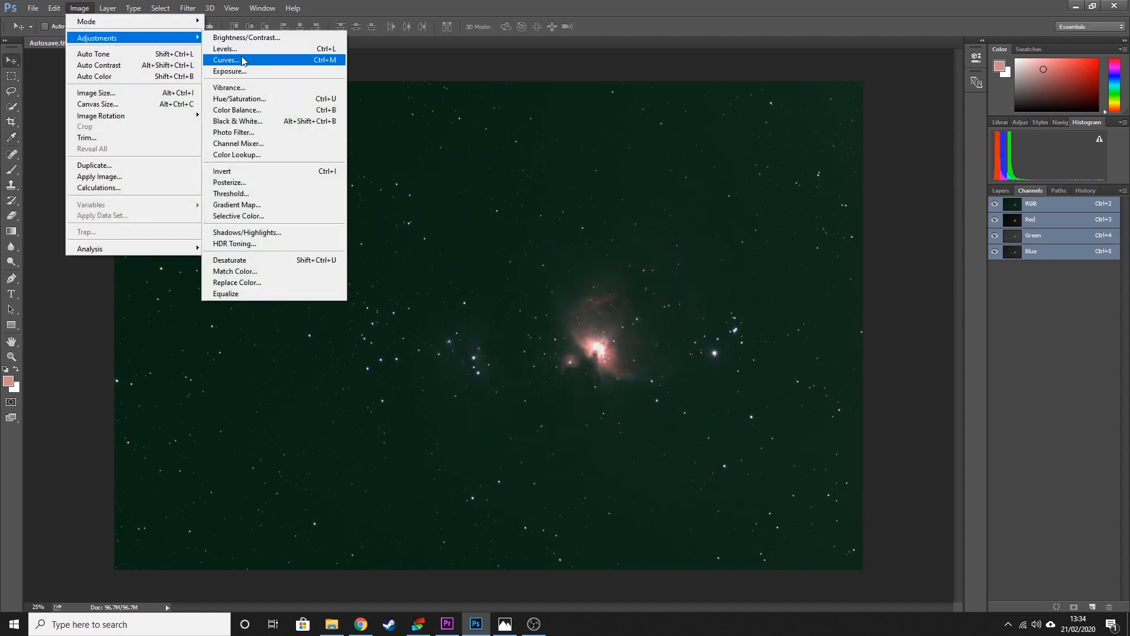
# - Raise the Green channel's black point in a second Levels pass
pyautogui.click(224, 49)
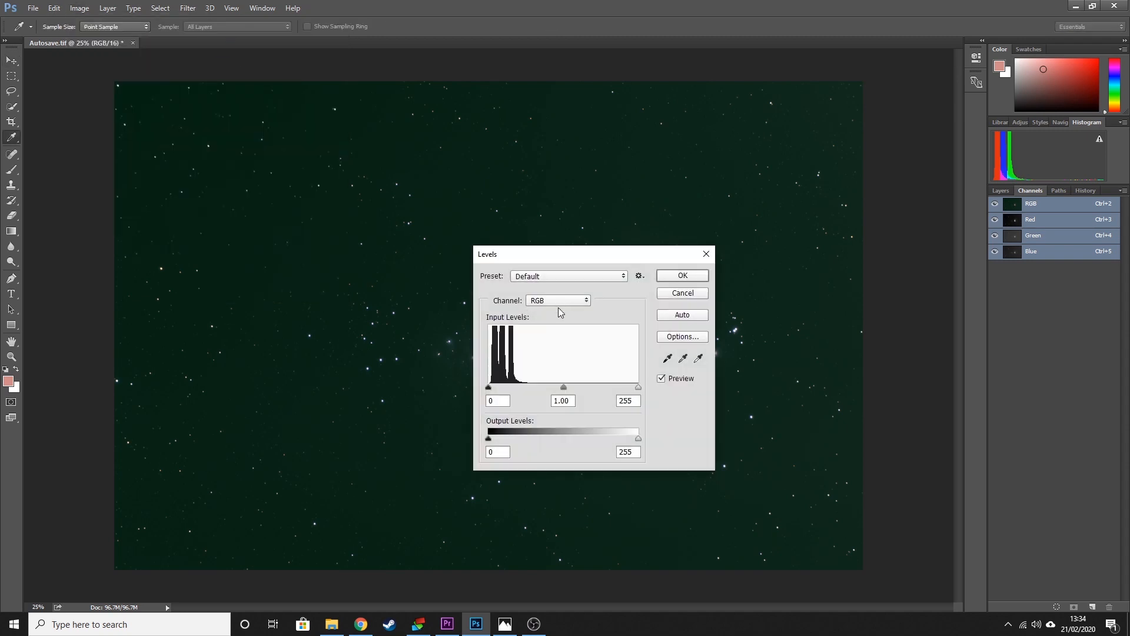
pyautogui.click(558, 299)
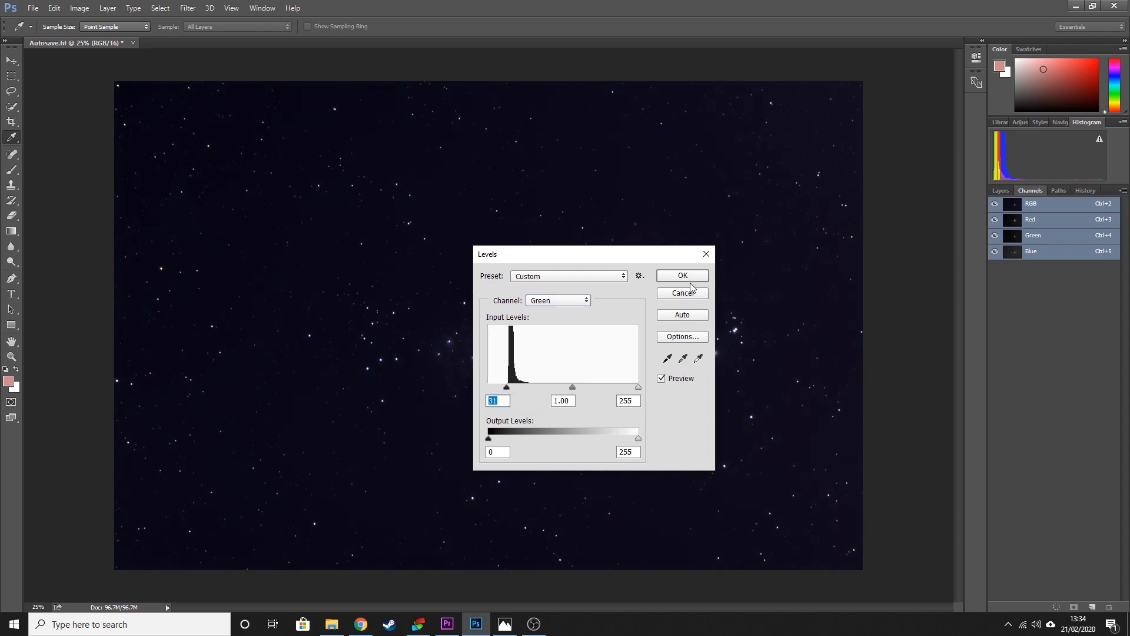
pyautogui.moveTo(503, 363)
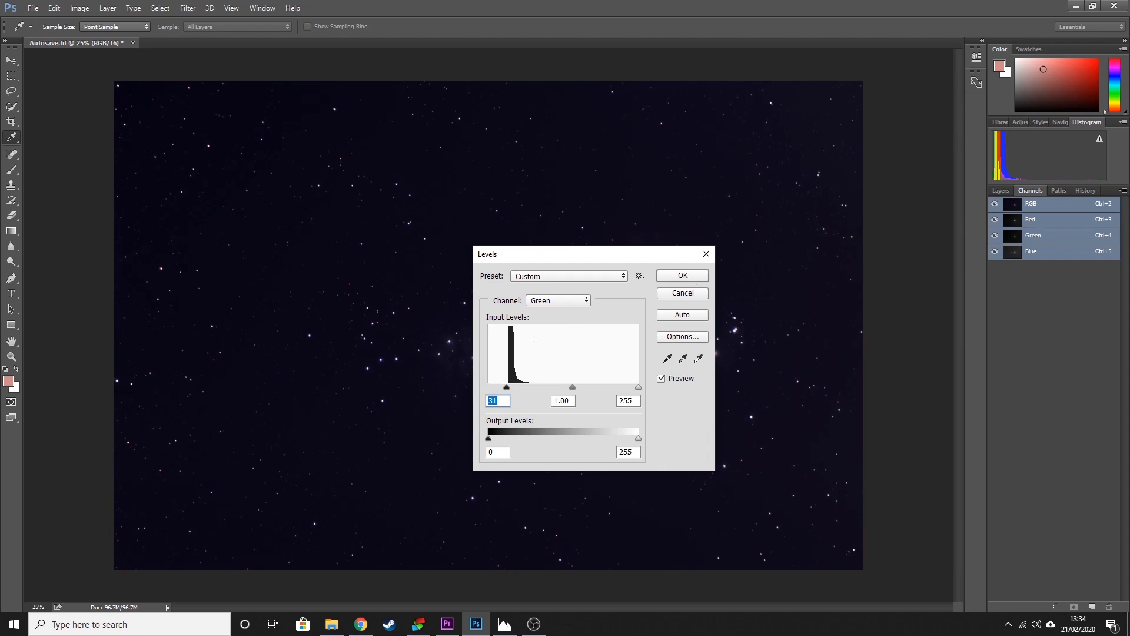
pyautogui.click(680, 275)
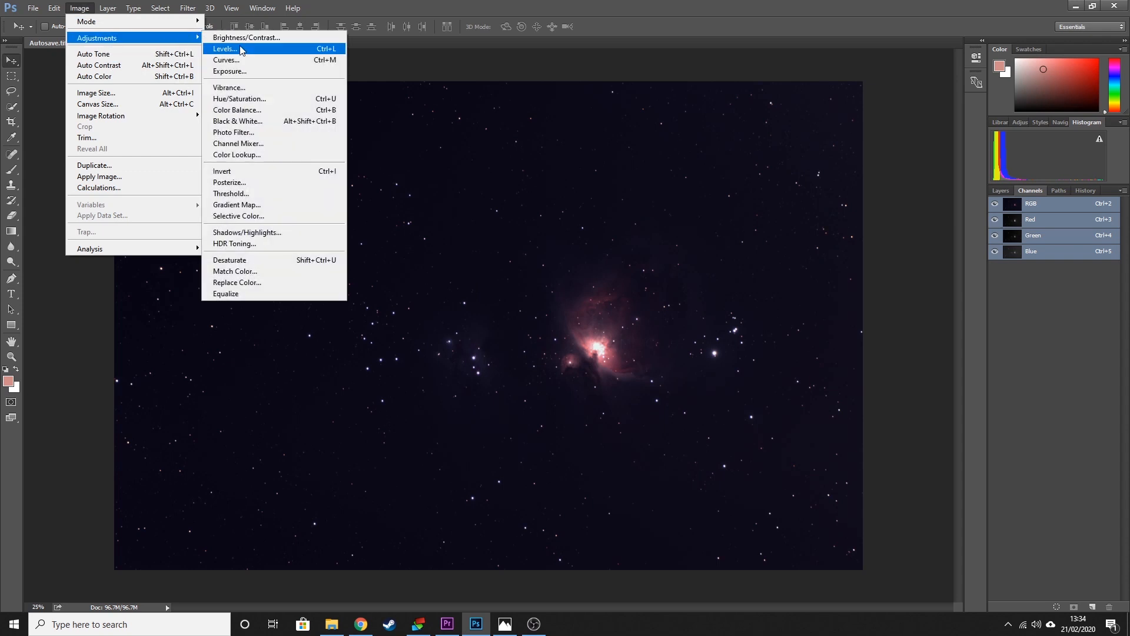
# - Raise the Blue channel's black point in a third Levels pass
pyautogui.click(224, 49)
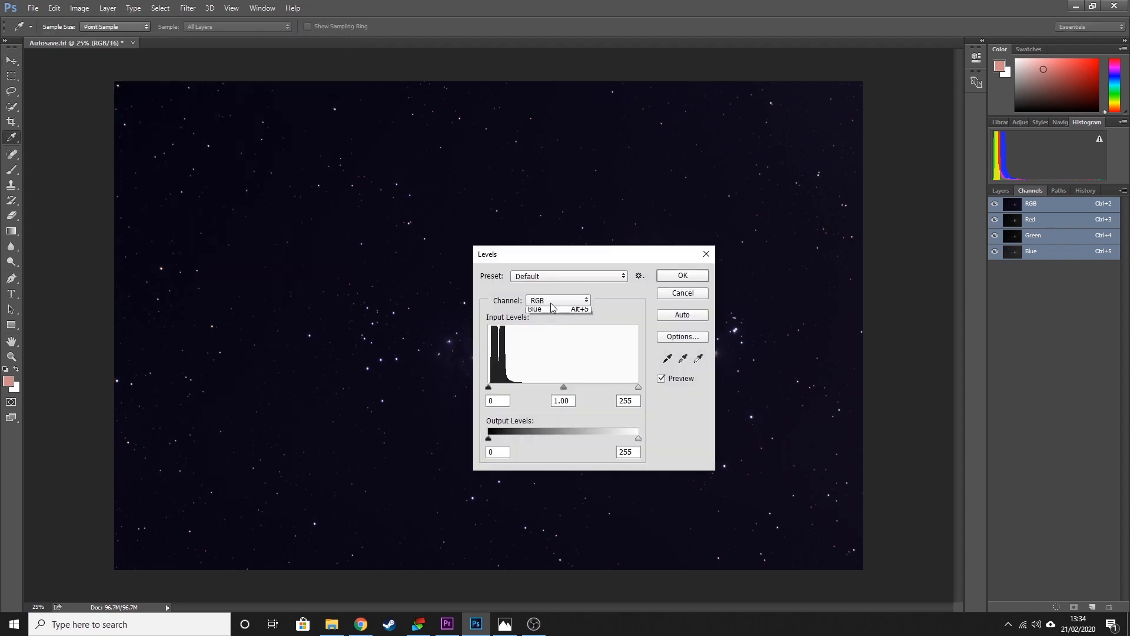
pyautogui.click(534, 308)
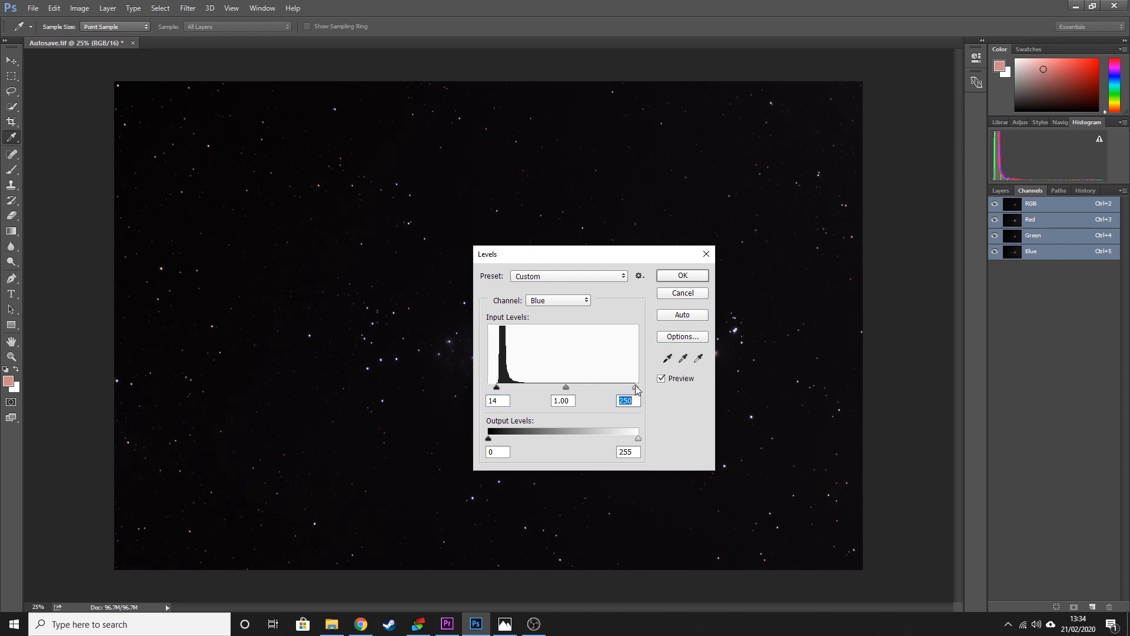
pyautogui.click(681, 276)
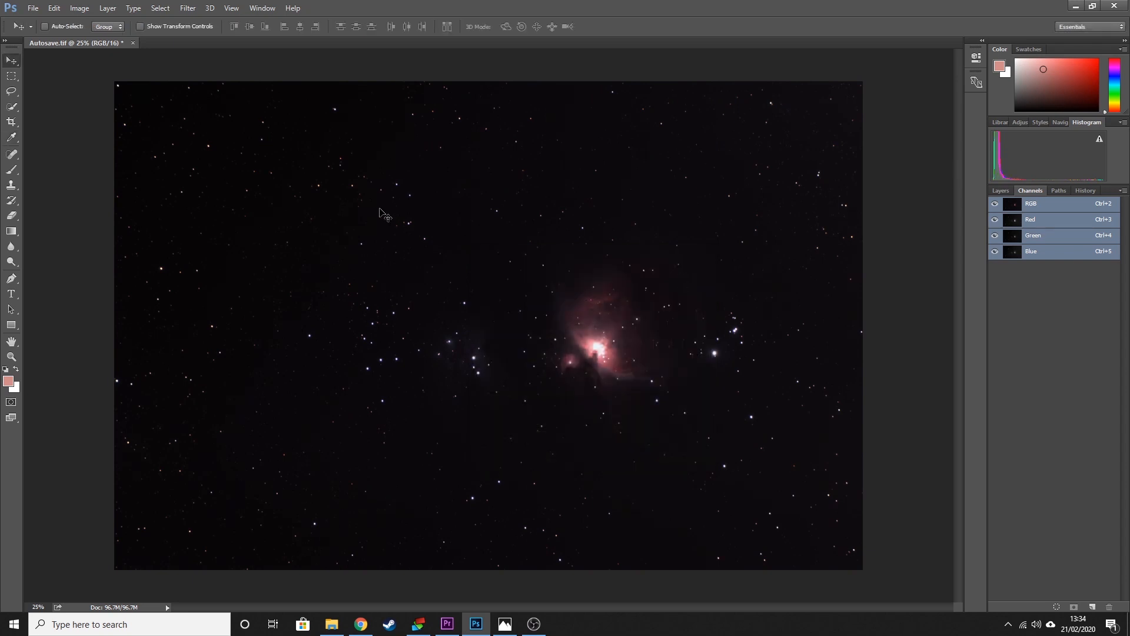
# - Apply a Curves lift on RGB, mapping input 57 to output 115
pyautogui.click(80, 7)
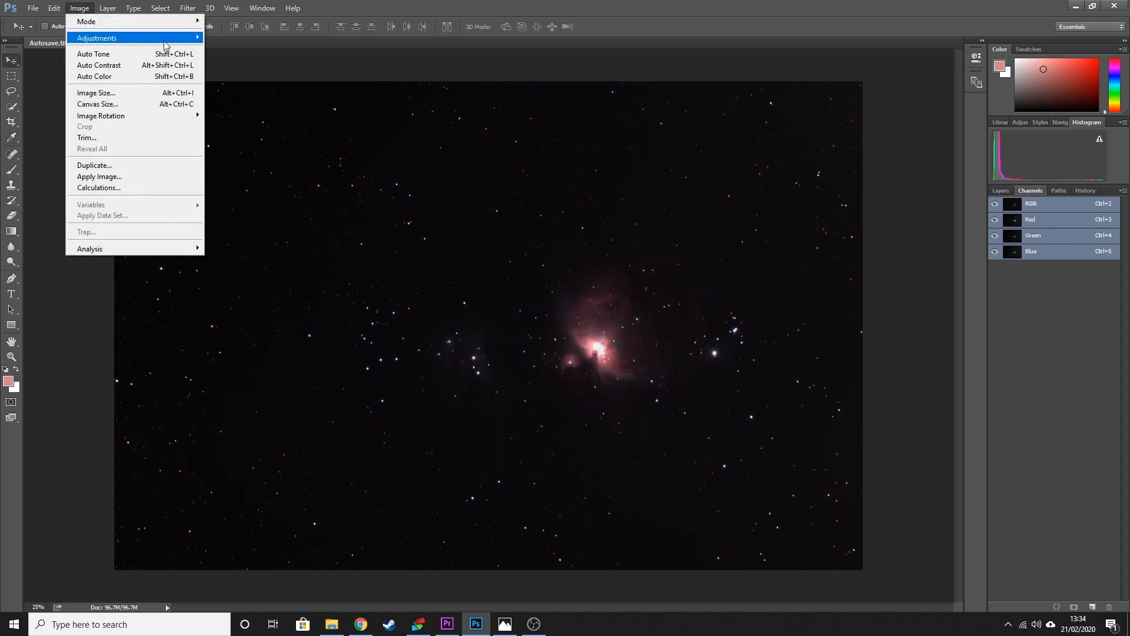
pyautogui.click(97, 38)
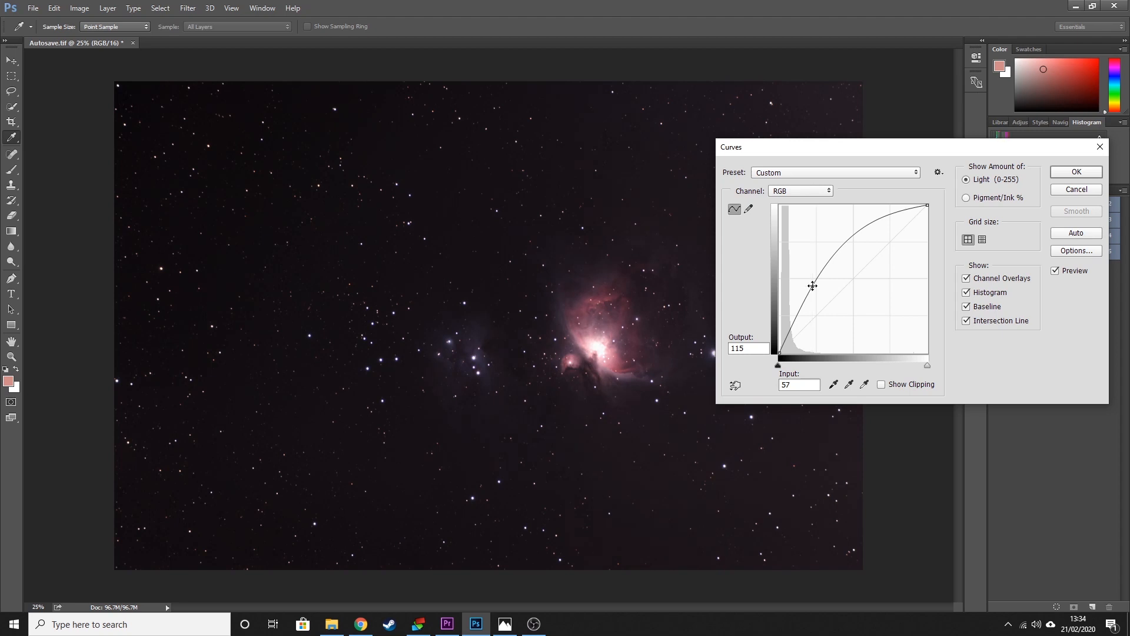
pyautogui.click(1075, 171)
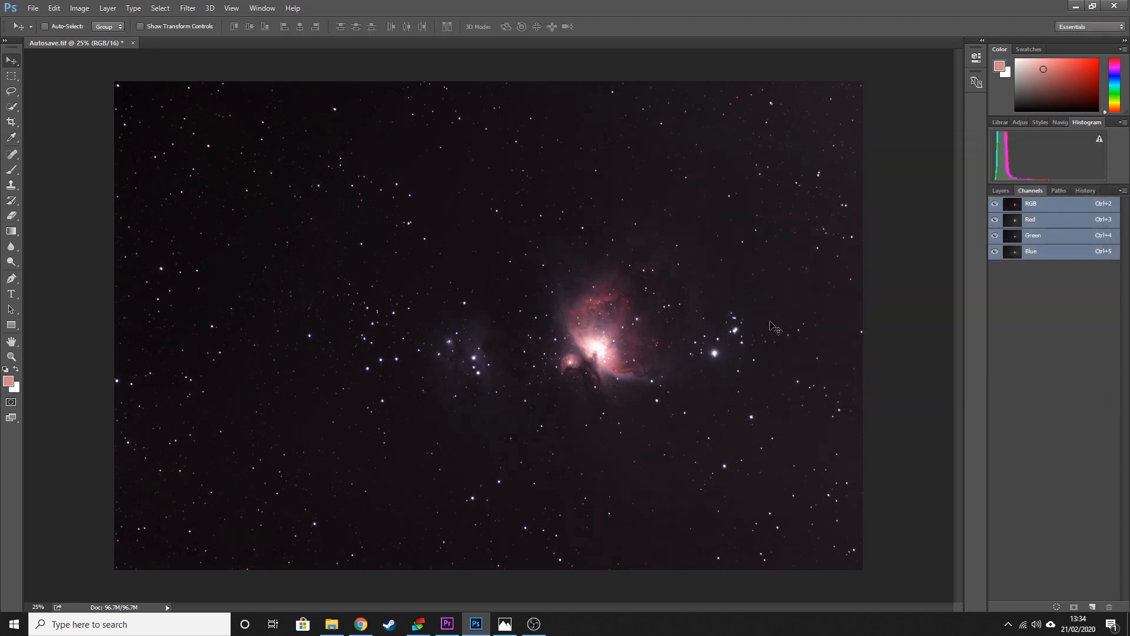
pyautogui.moveTo(79, 7)
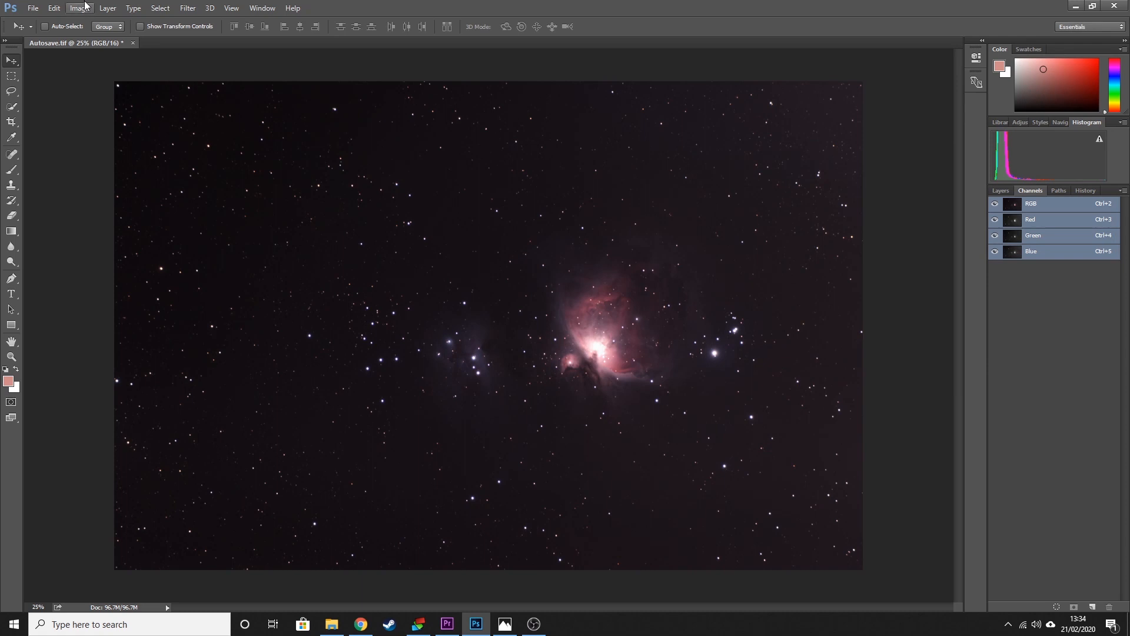
# - Apply another Levels adjustment to the Red channel
pyautogui.click(79, 8)
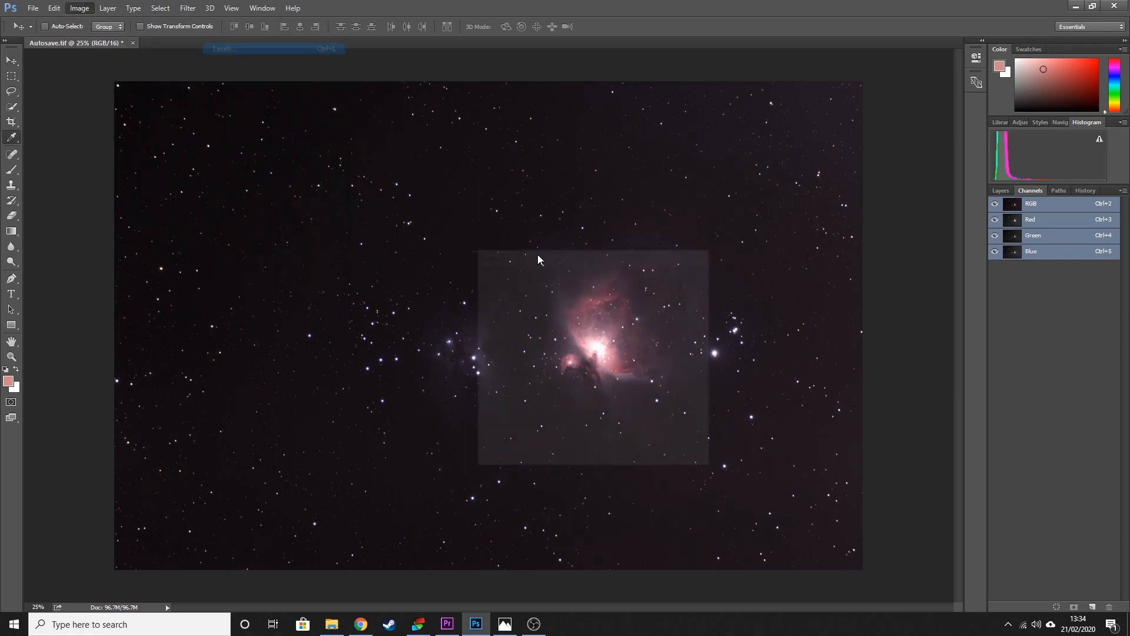
pyautogui.click(557, 300)
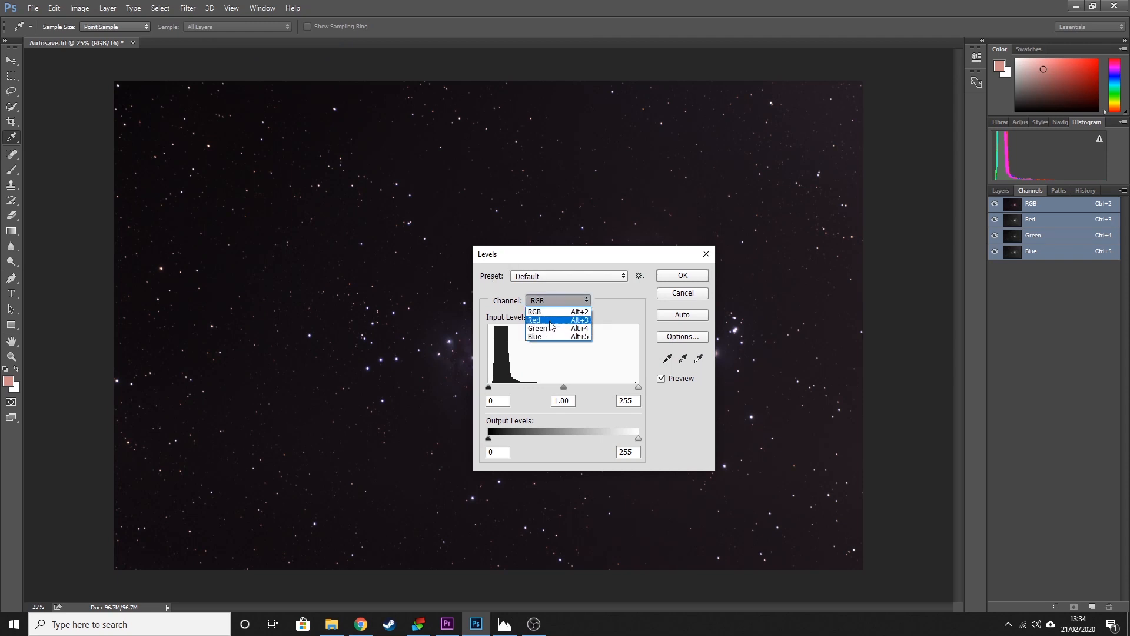
pyautogui.click(537, 319)
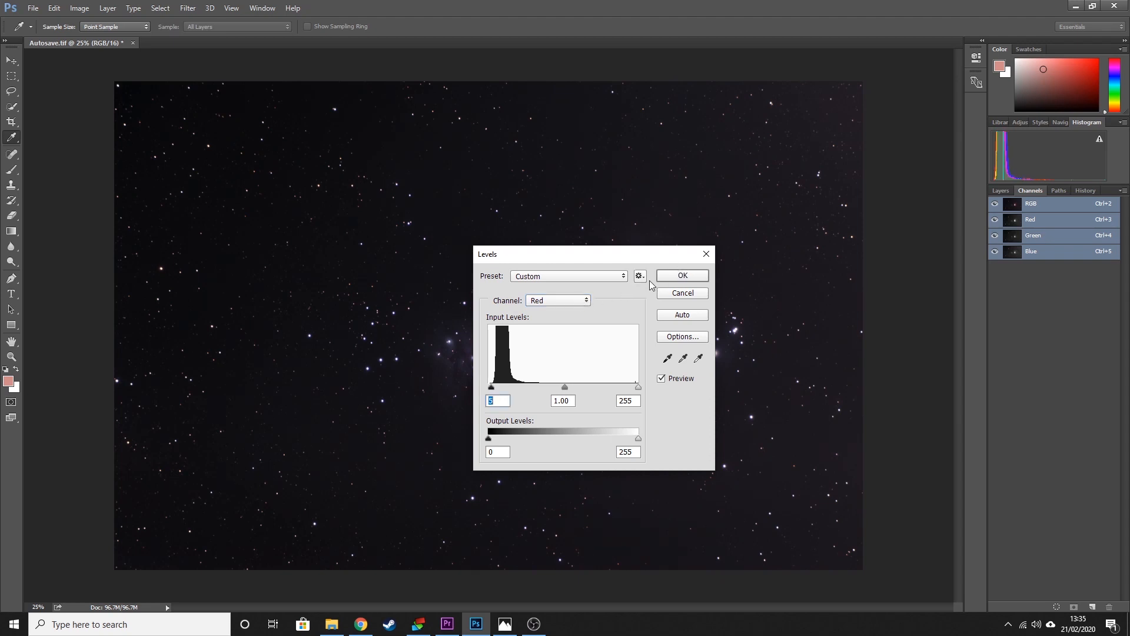
pyautogui.click(681, 275)
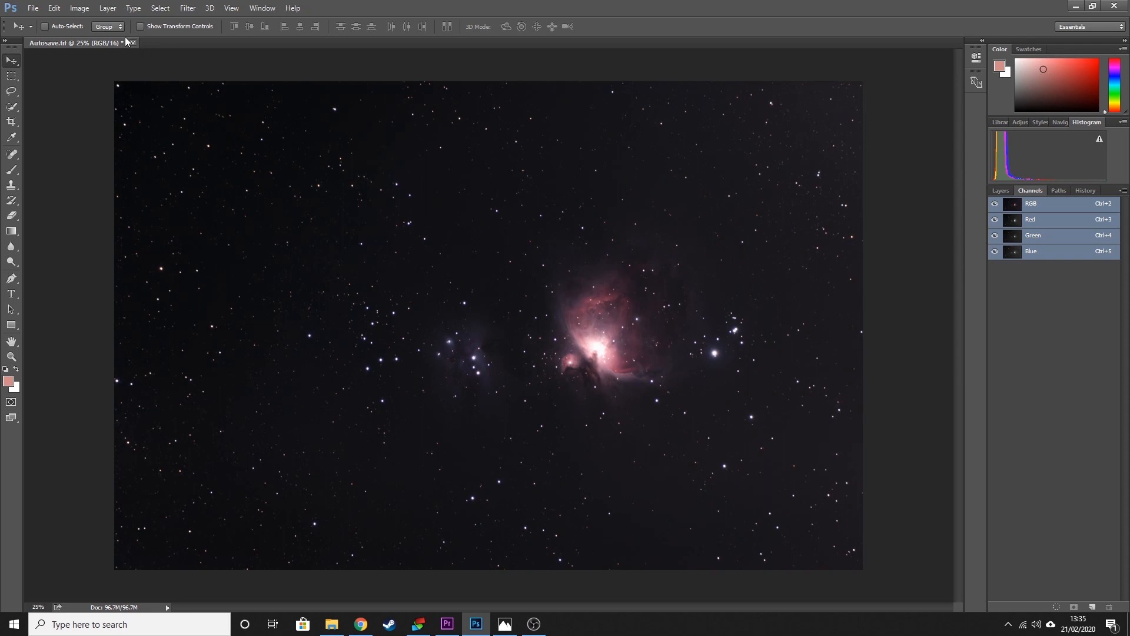
# - Clip the Green channel's darkest tones in Levels, then reopen and dismiss Levels
pyautogui.click(80, 7)
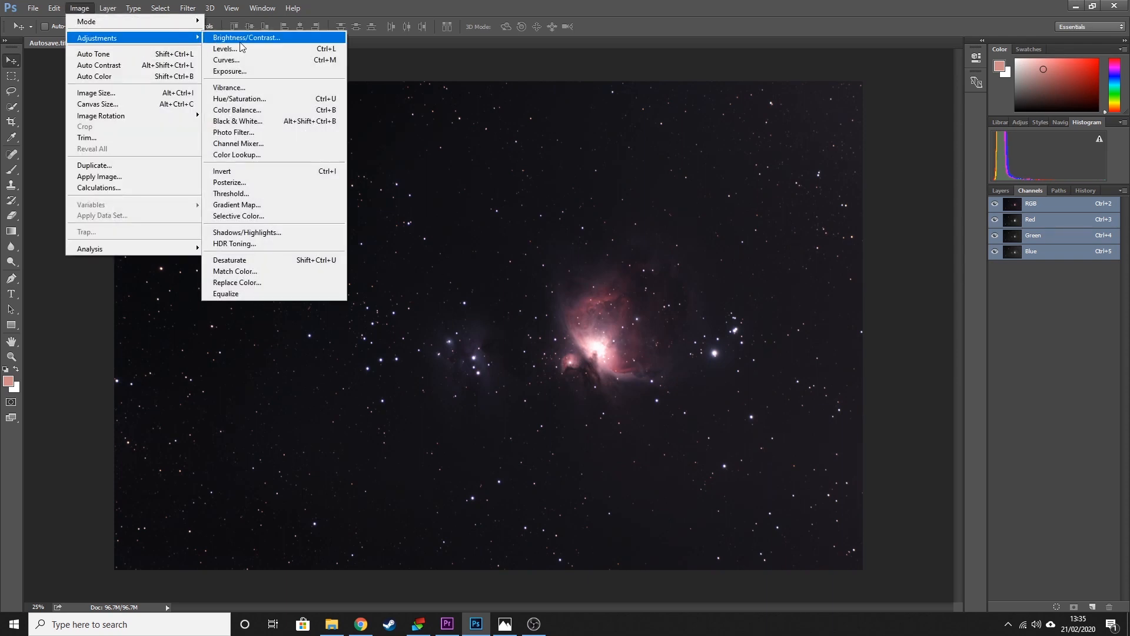
pyautogui.click(225, 48)
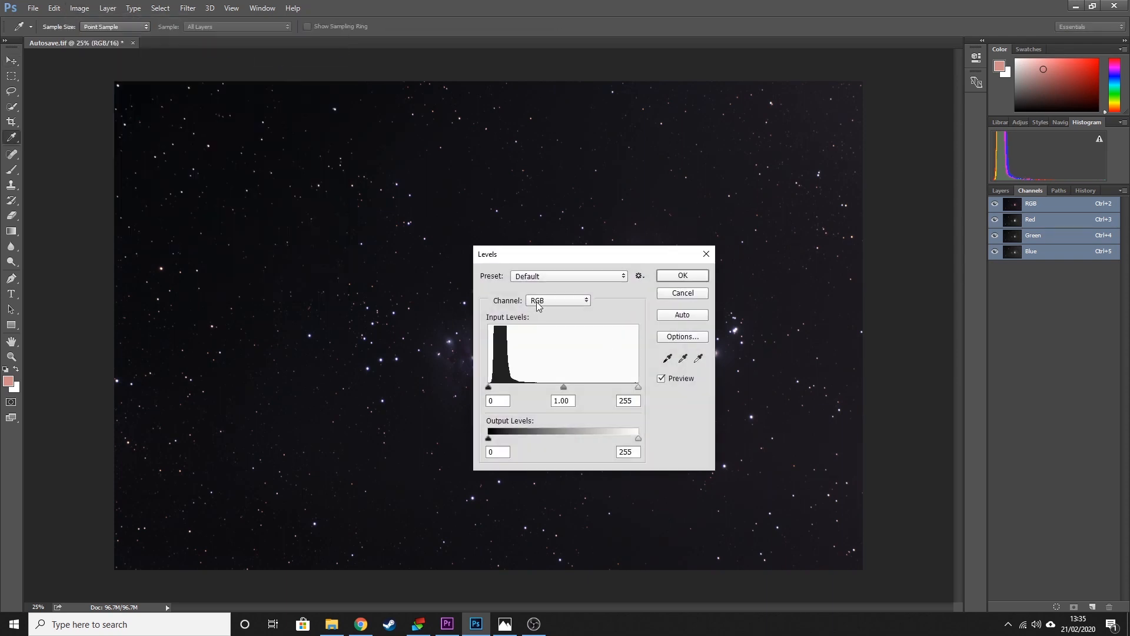
pyautogui.click(557, 300)
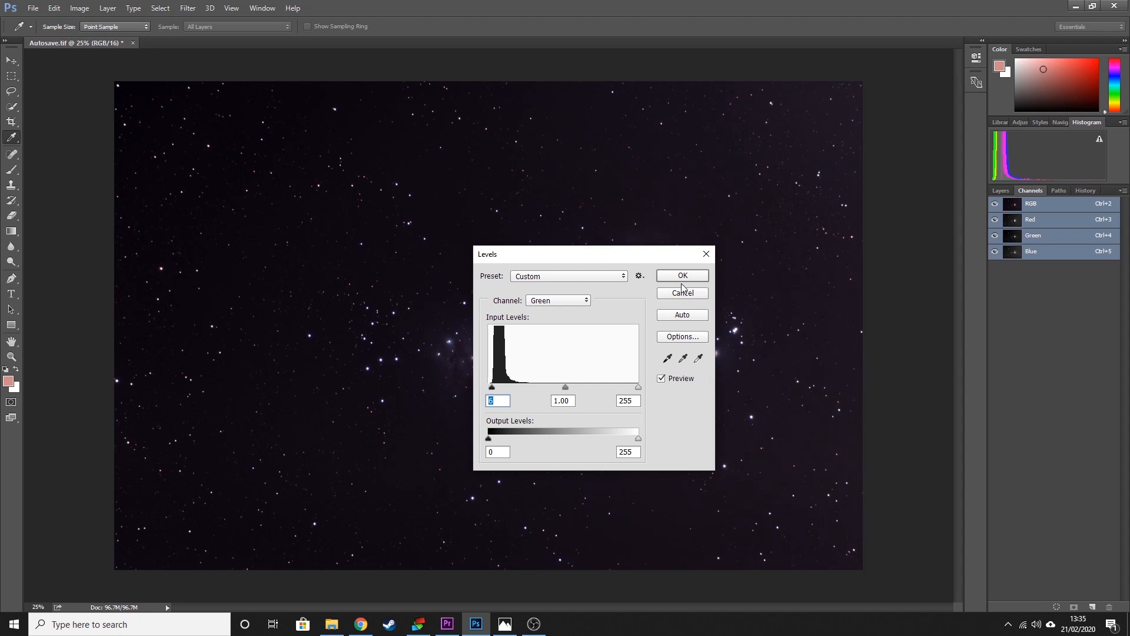
pyautogui.click(79, 7)
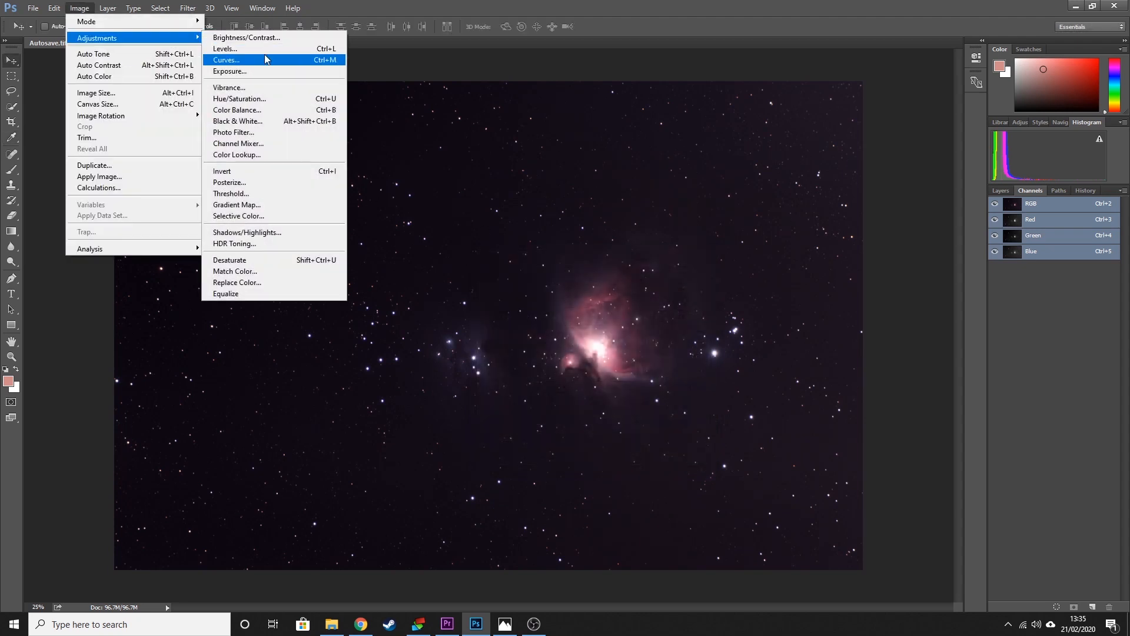
pyautogui.click(224, 49)
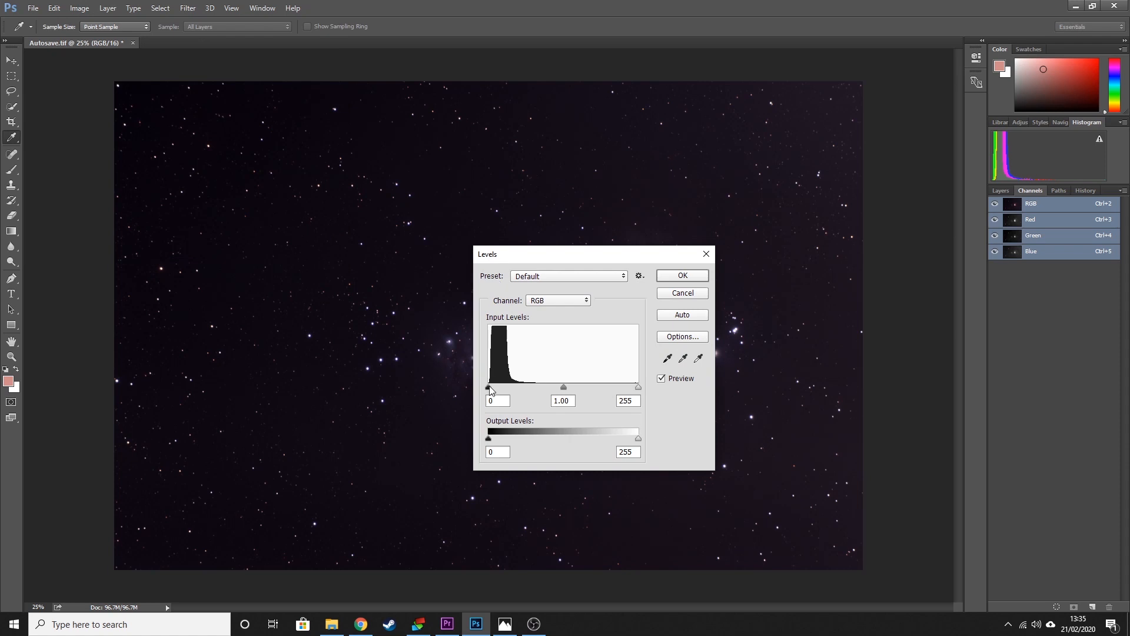
pyautogui.click(680, 275)
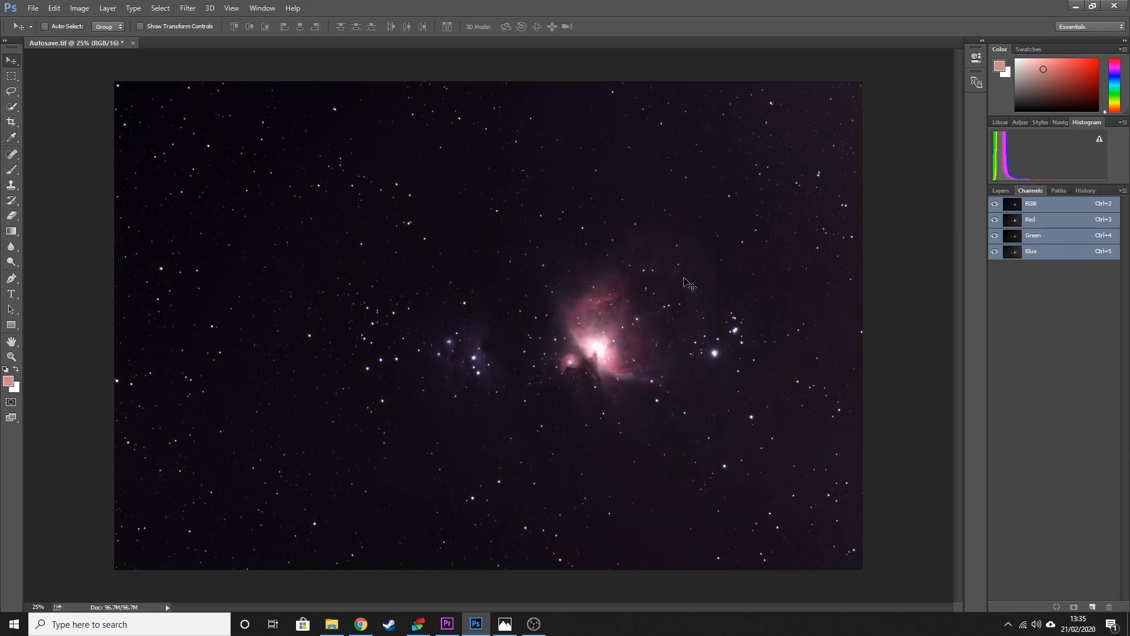
pyautogui.moveTo(467, 473)
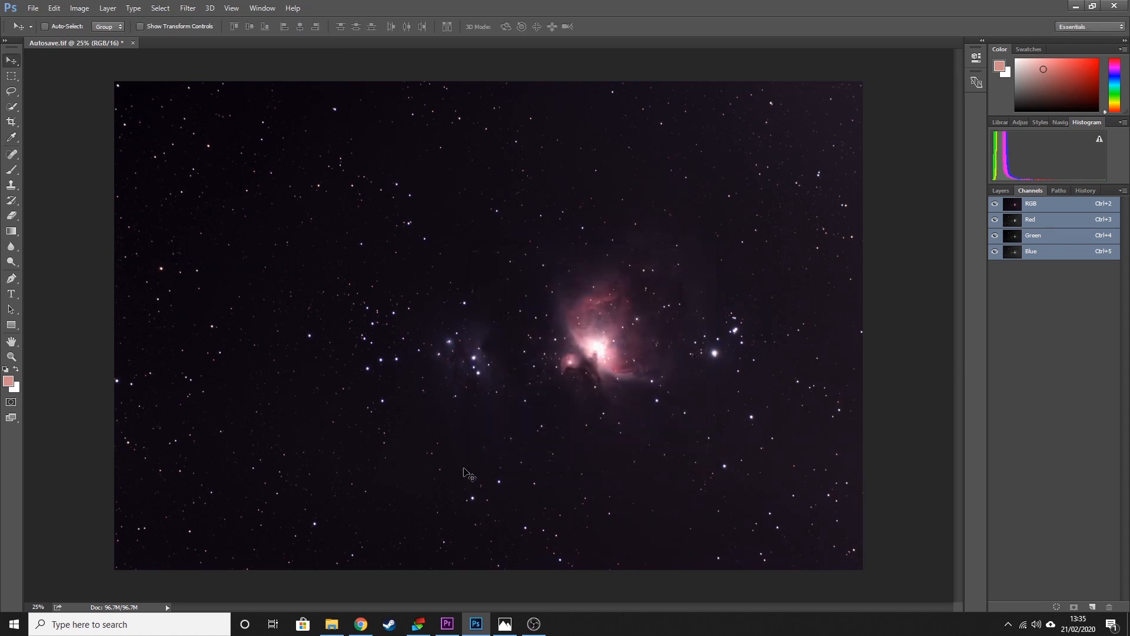
pyautogui.moveTo(811, 537)
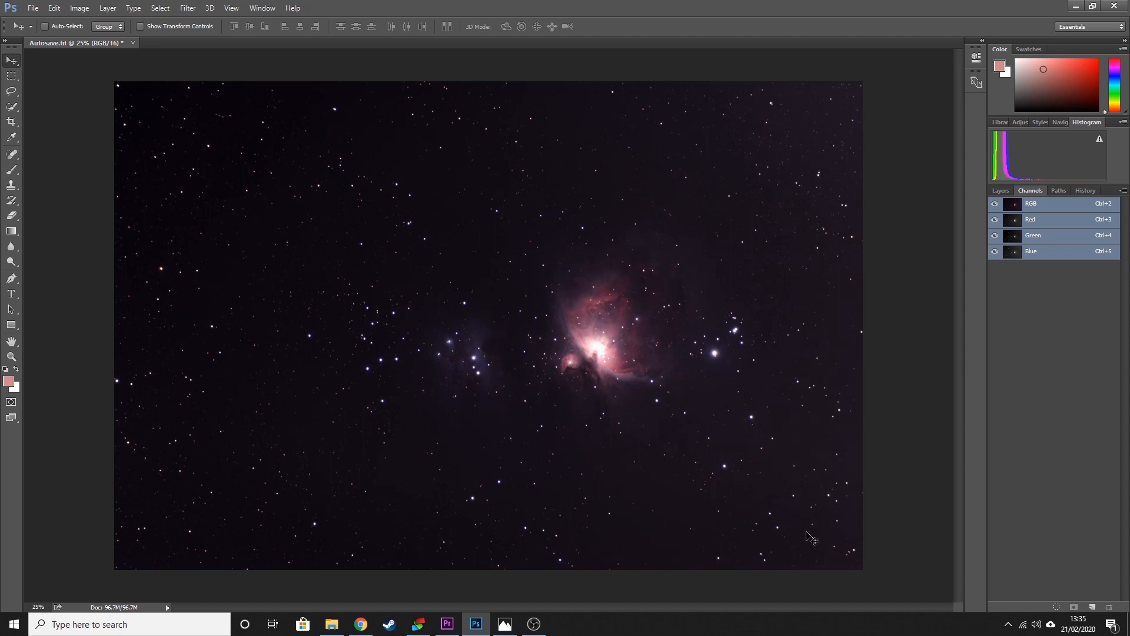
pyautogui.moveTo(565, 476)
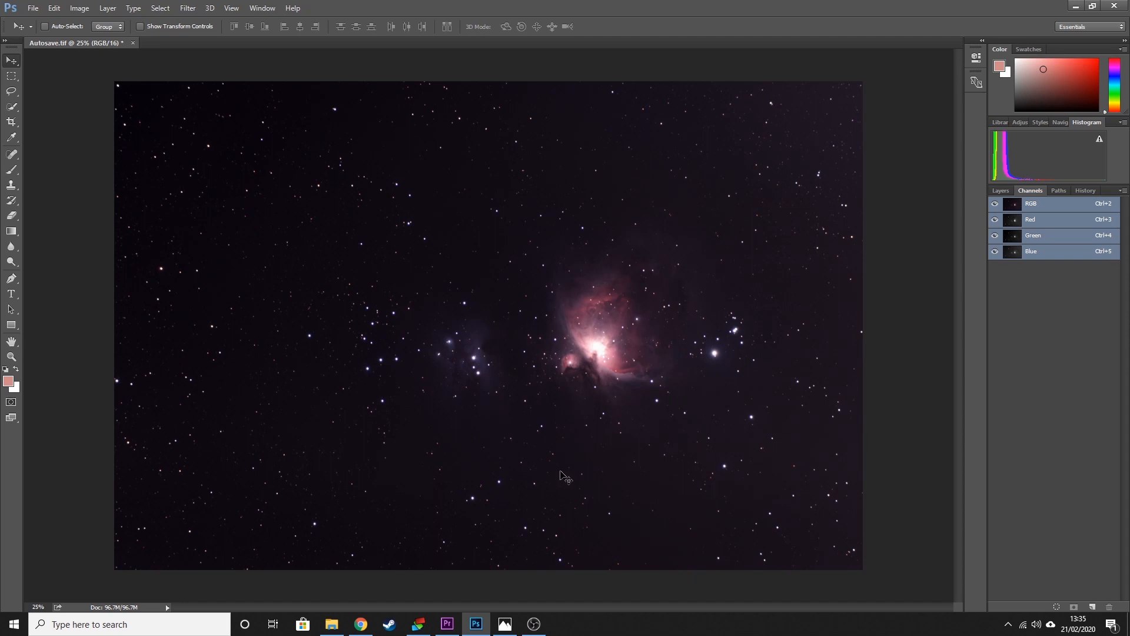
pyautogui.moveTo(658, 401)
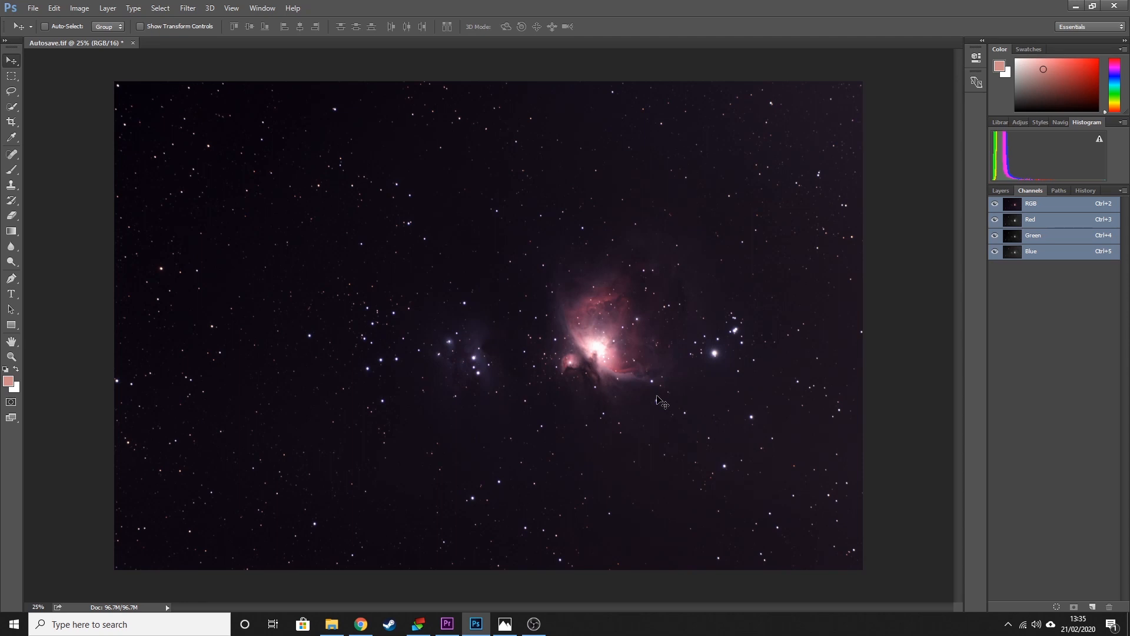
pyautogui.moveTo(986, 276)
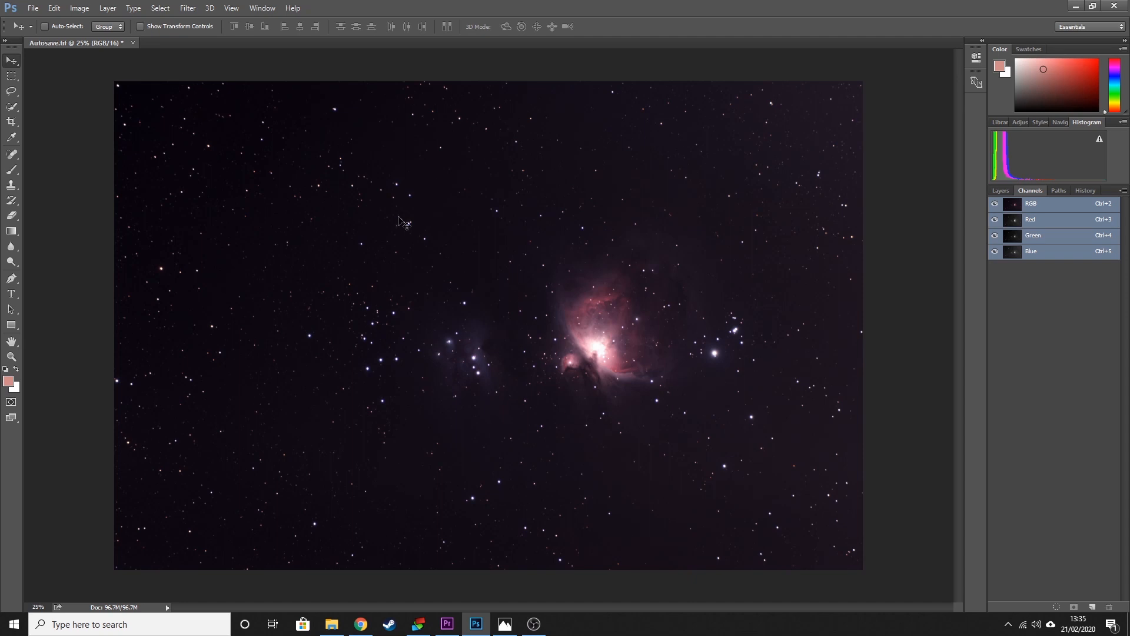
pyautogui.moveTo(444, 369)
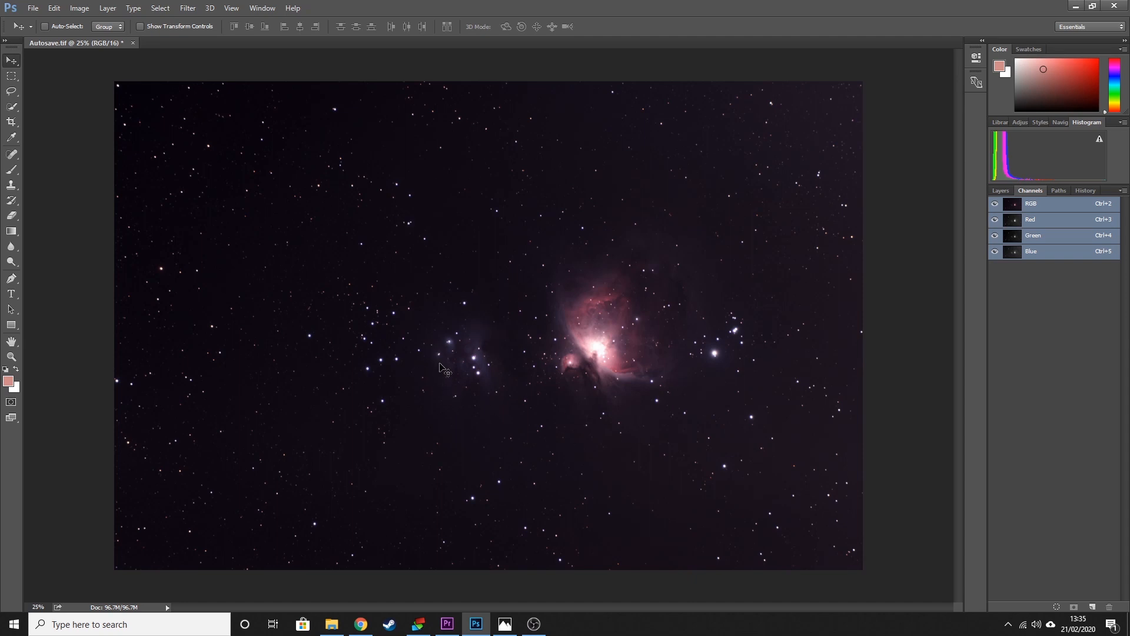
pyautogui.moveTo(619, 360)
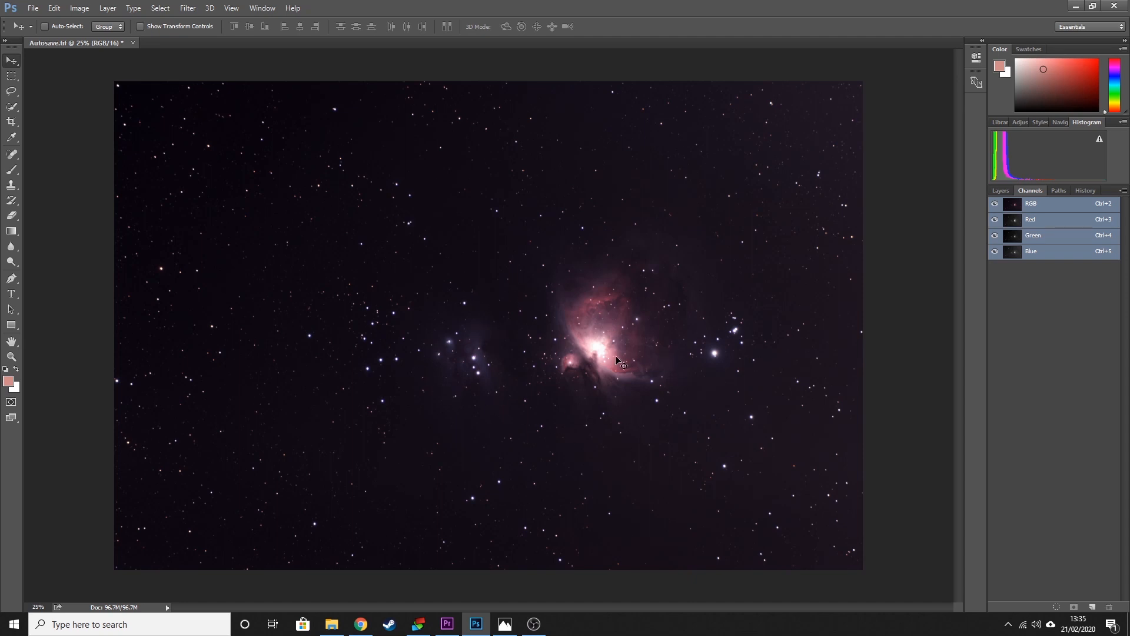
pyautogui.moveTo(640, 367)
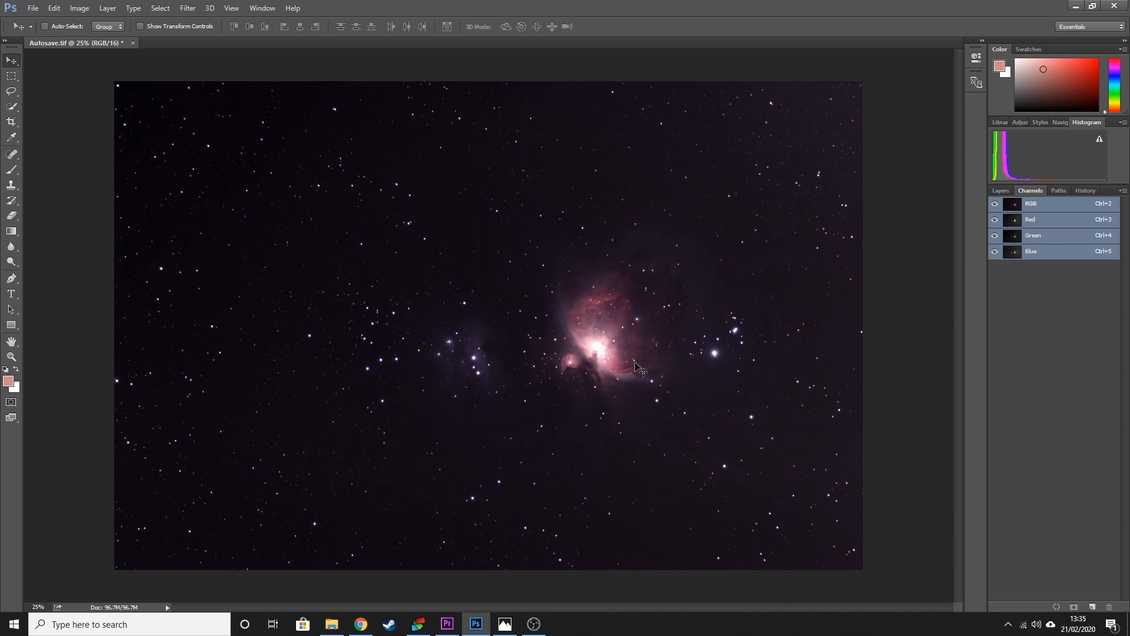
pyautogui.moveTo(507, 614)
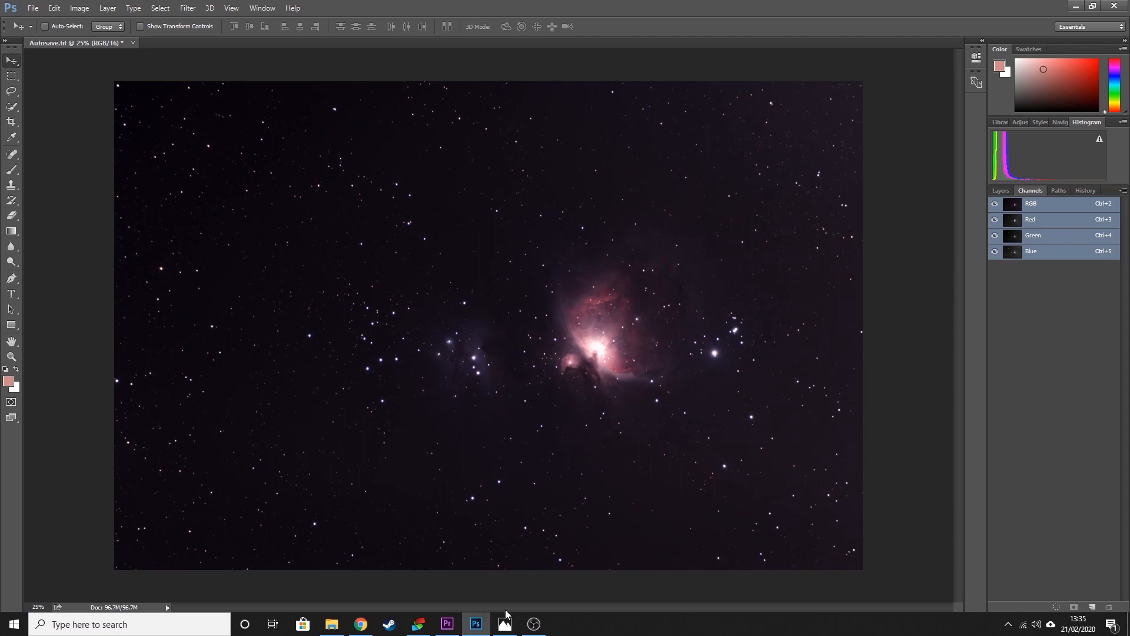
pyautogui.click(504, 624)
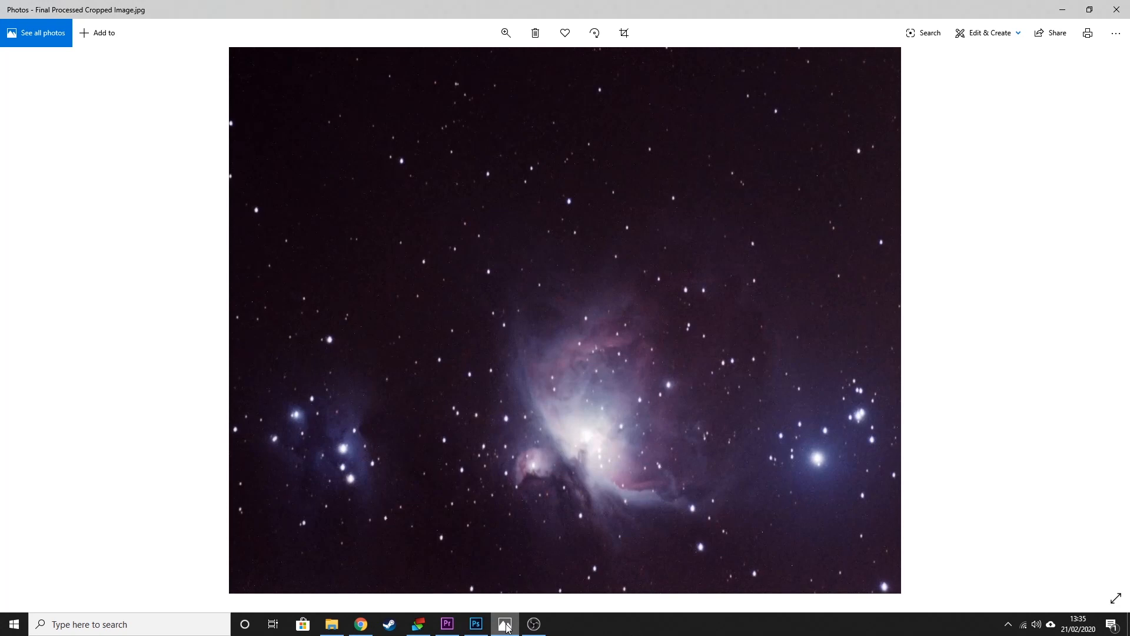
pyautogui.click(475, 624)
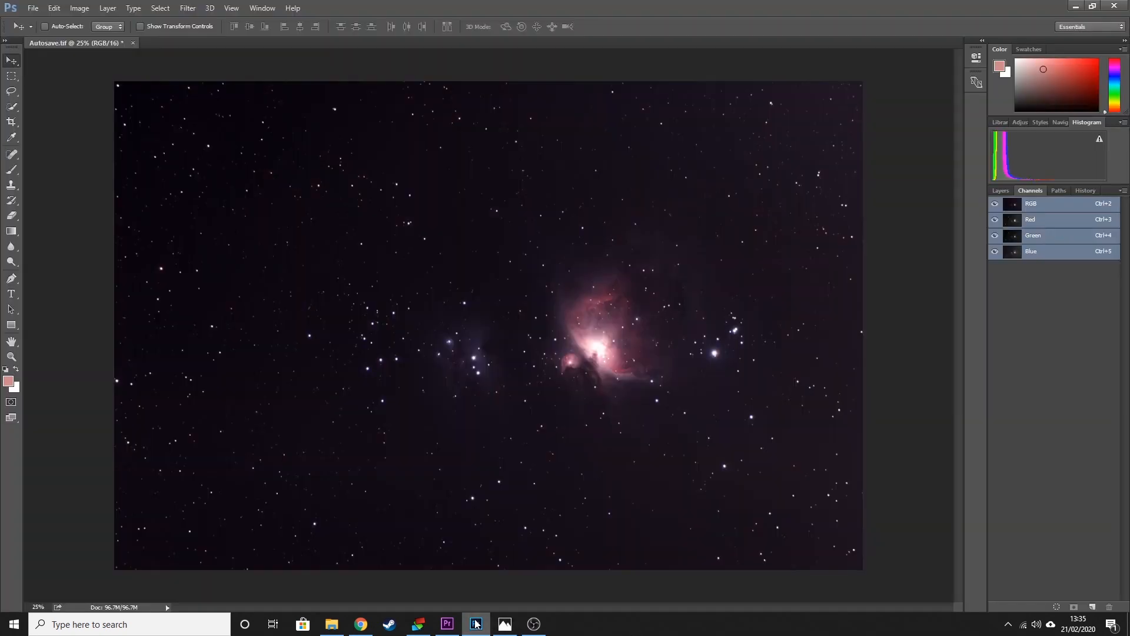
pyautogui.moveTo(1051, 396)
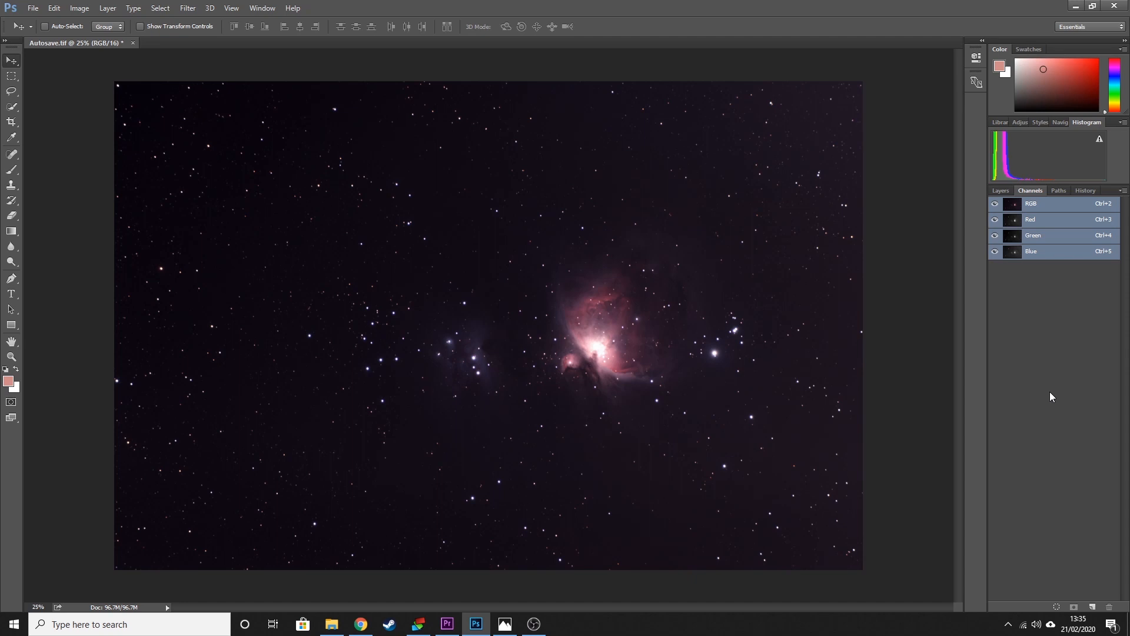
pyautogui.moveTo(619, 379)
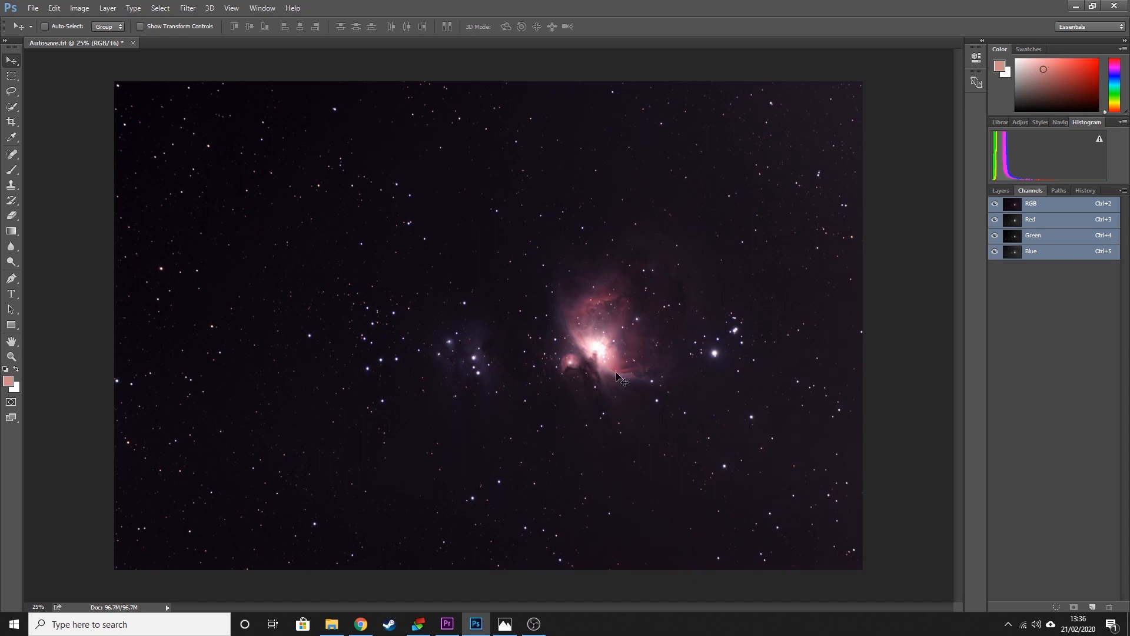
pyautogui.moveTo(703, 404)
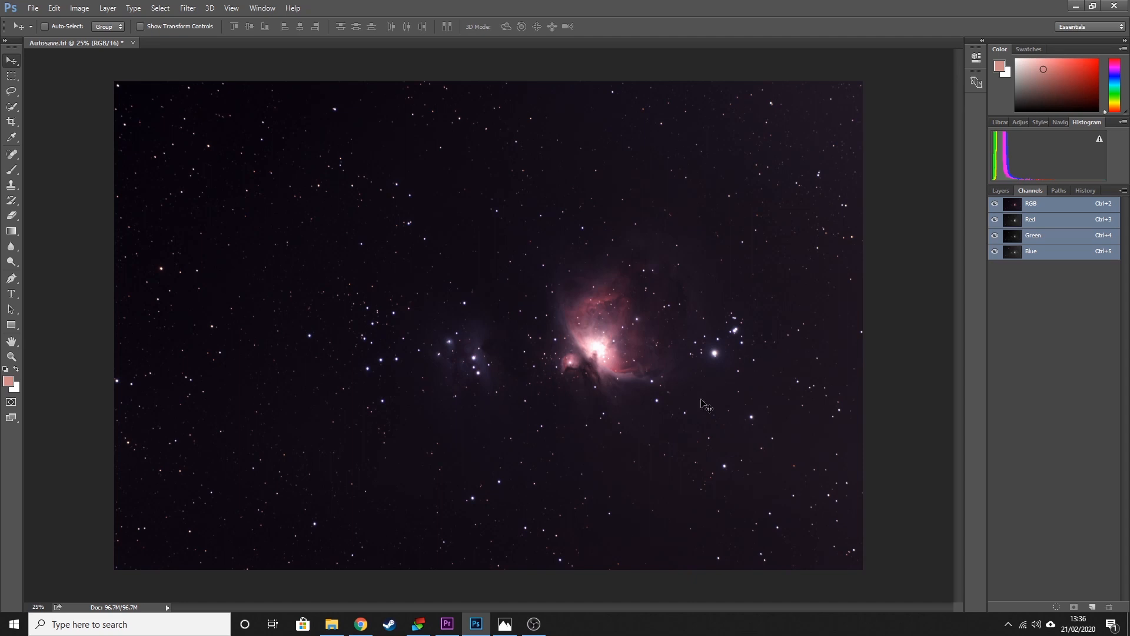
pyautogui.moveTo(622, 465)
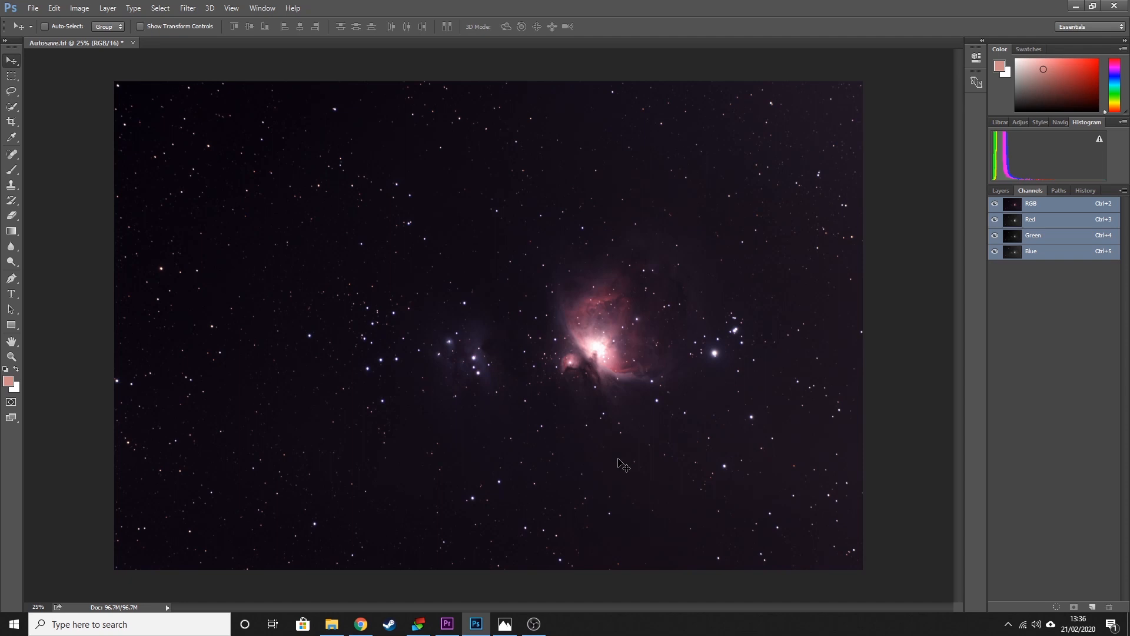
pyautogui.moveTo(420, 395)
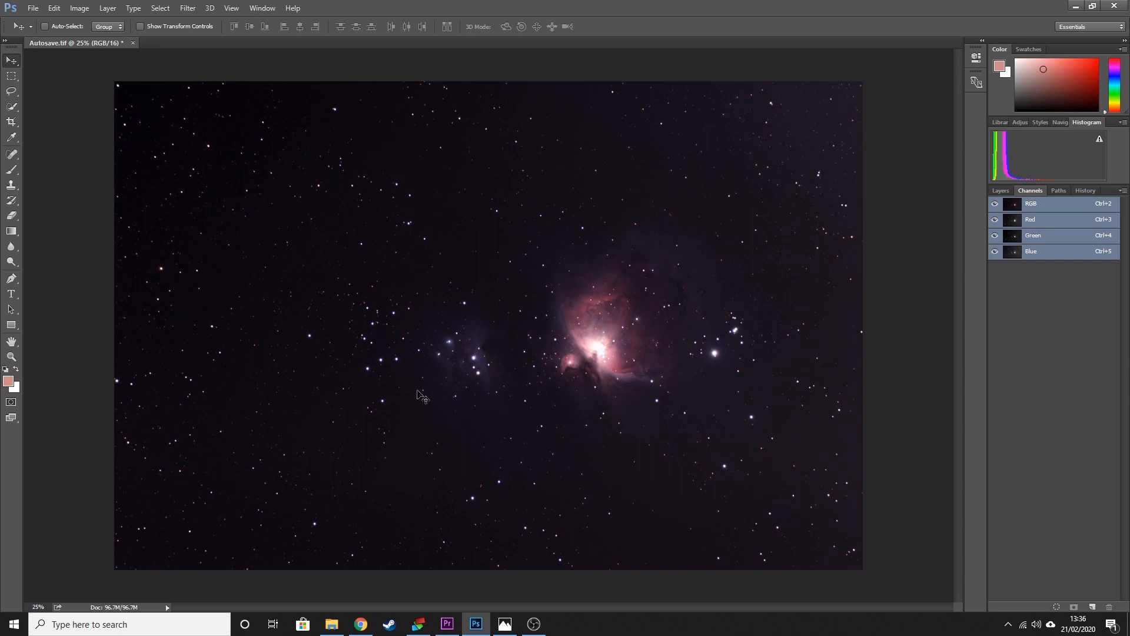
pyautogui.moveTo(366, 323)
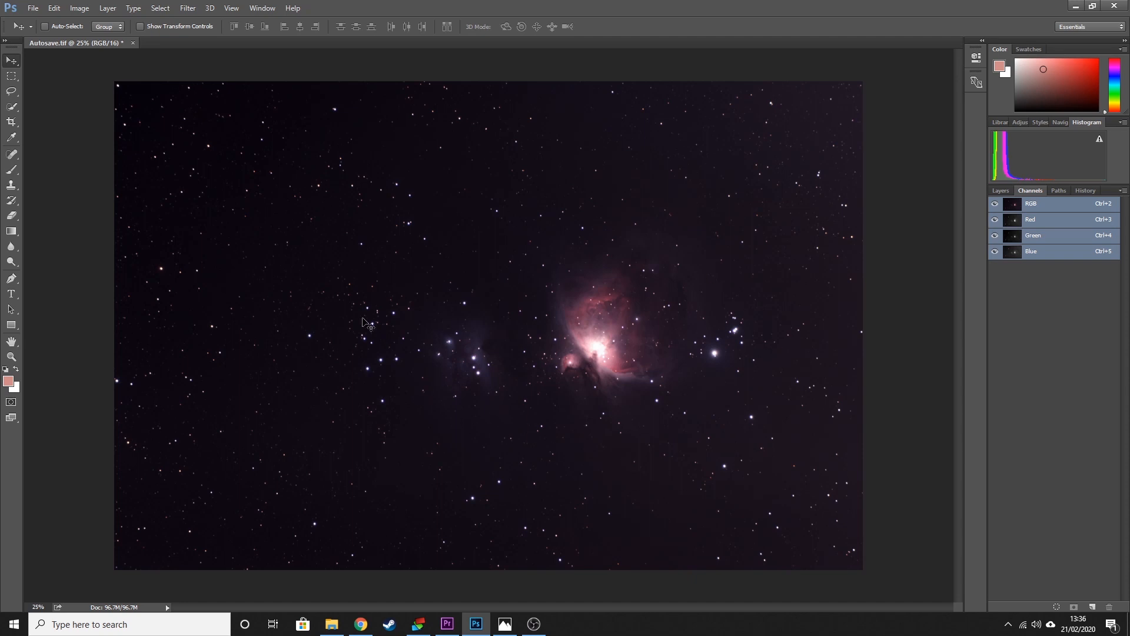